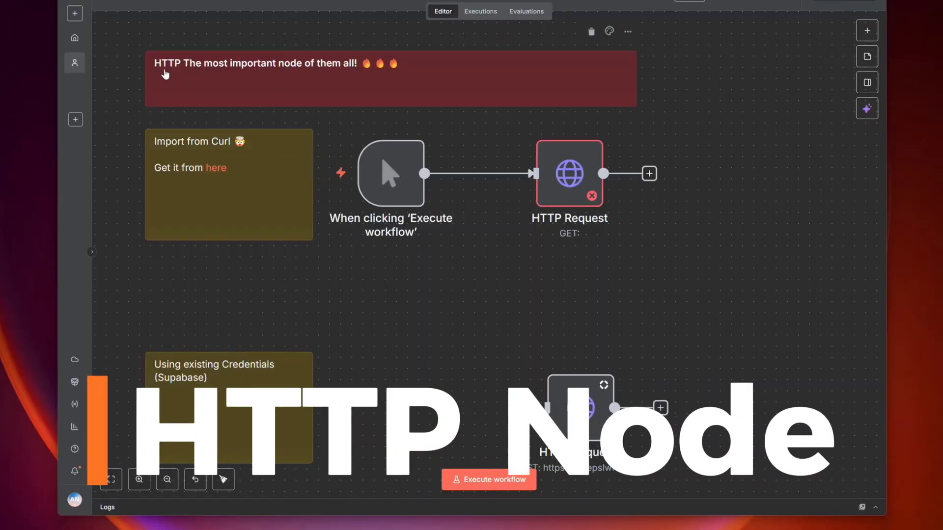
- Search the add-node panel for 'htt' and scroll down through the workflow's note sections
{"action": "left_click", "coordinate": [649, 173]}
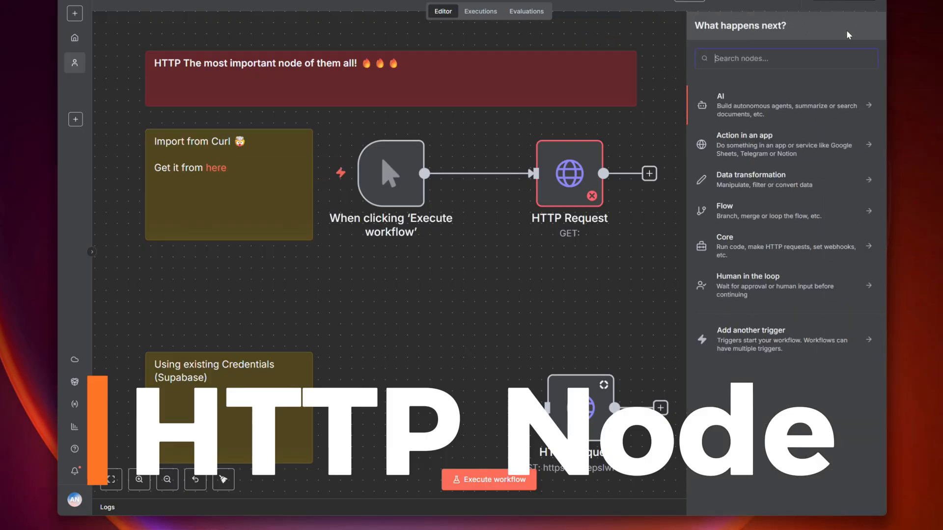
{"action": "type", "text": "htt"}
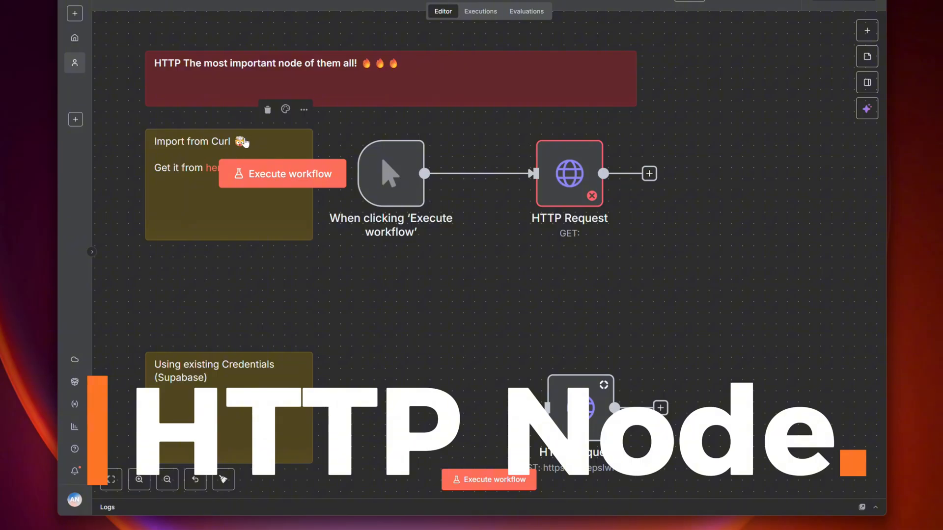
{"action": "mouse_move", "coordinate": [241, 143]}
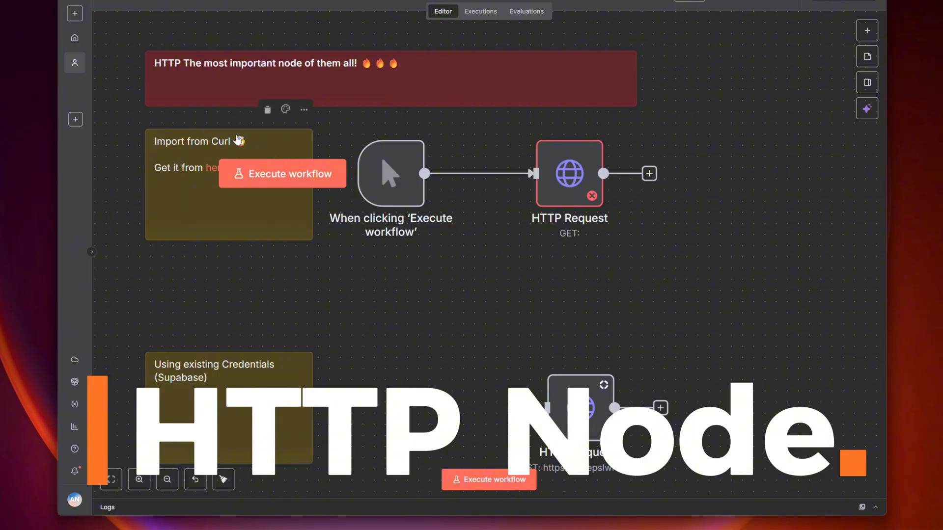
{"action": "scroll", "scroll_direction": "down", "scroll_amount": 3}
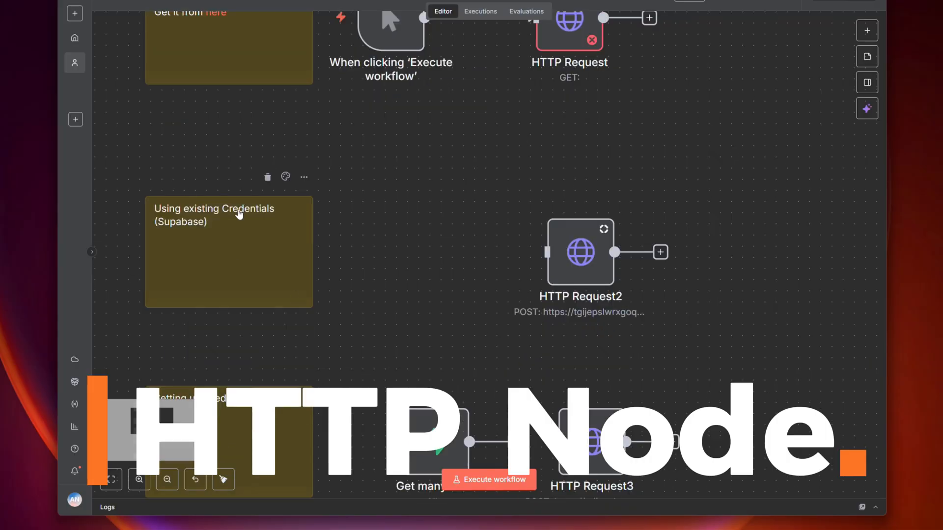
{"action": "mouse_move", "coordinate": [188, 229]}
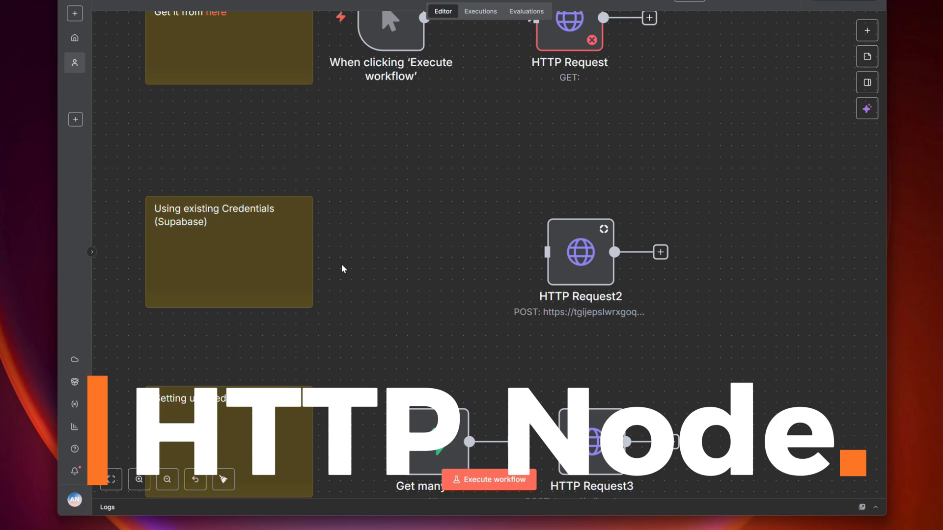
{"action": "mouse_move", "coordinate": [460, 432]}
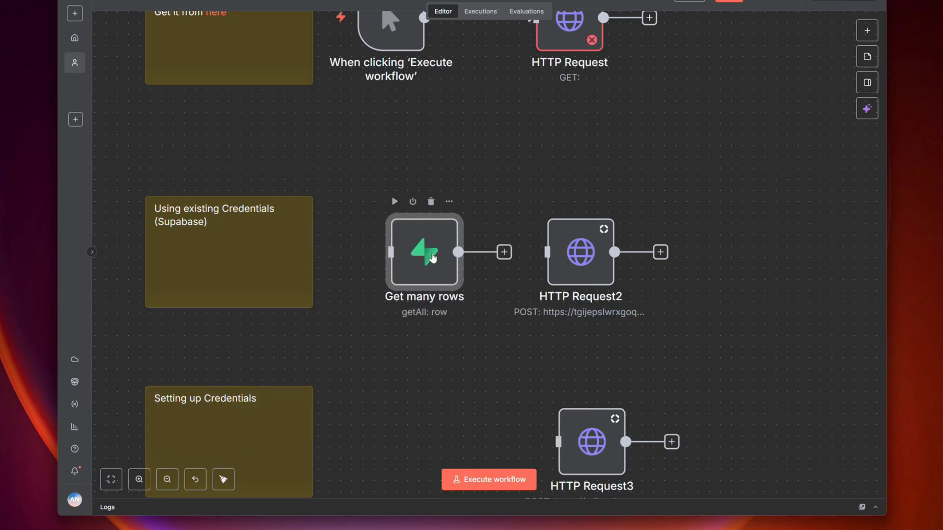
{"action": "mouse_move", "coordinate": [547, 244]}
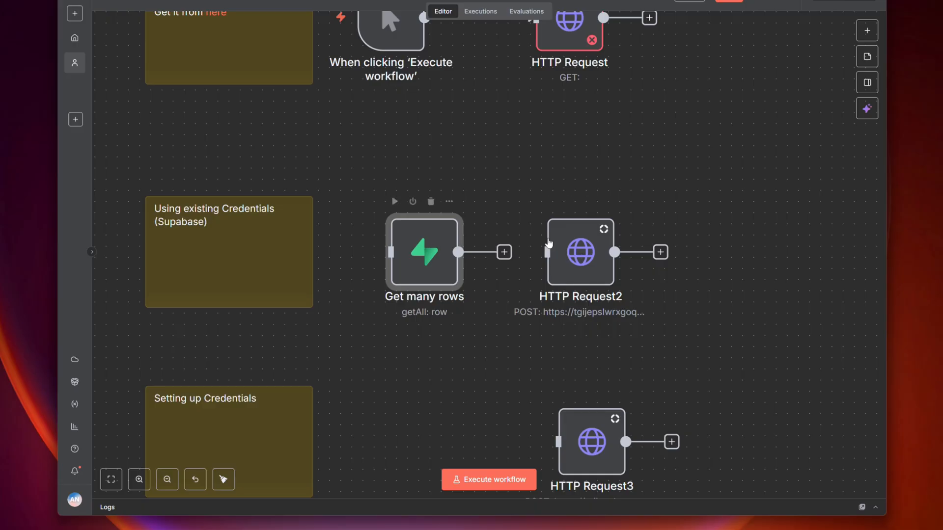
{"action": "scroll", "scroll_direction": "down", "scroll_amount": 3}
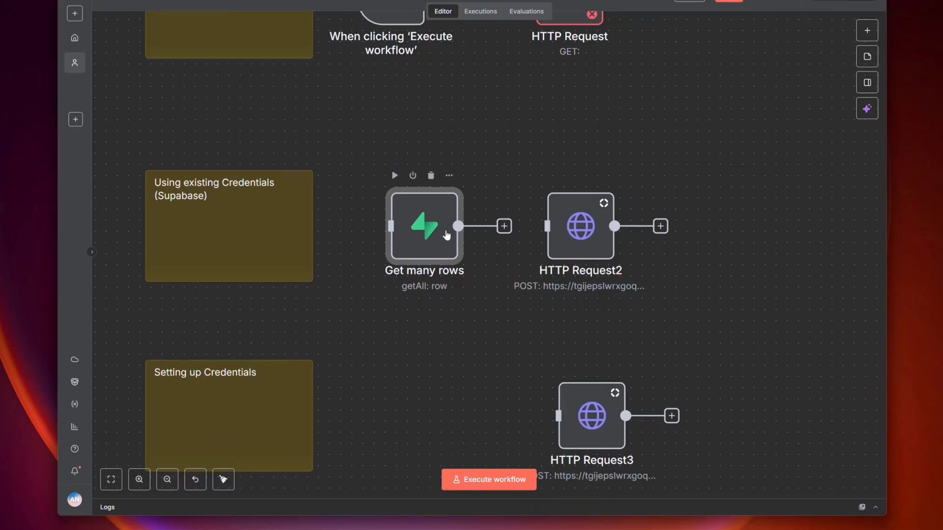
{"action": "scroll", "scroll_direction": "down", "scroll_amount": 3}
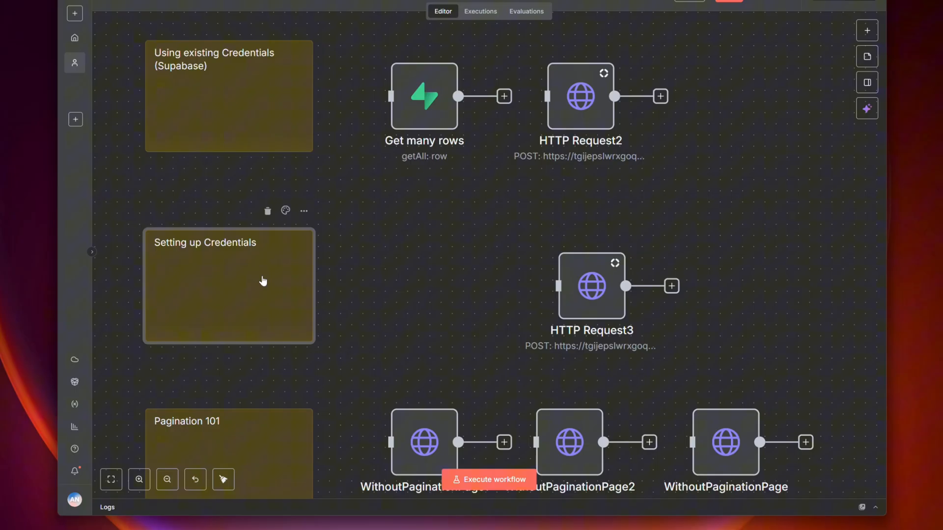
{"action": "mouse_move", "coordinate": [215, 256]}
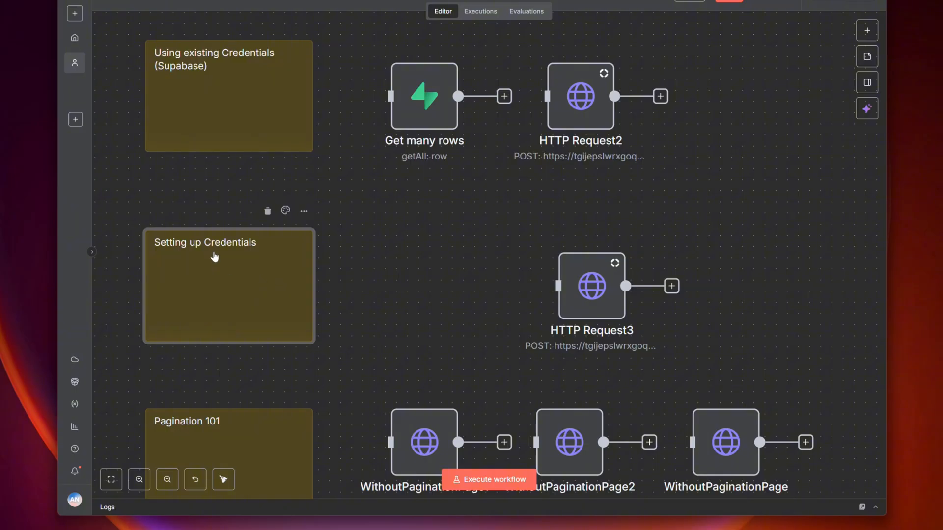
- Edit the credentials sticky note title to read 'Setting up Generic Credentials'
{"action": "double_click", "coordinate": [214, 256]}
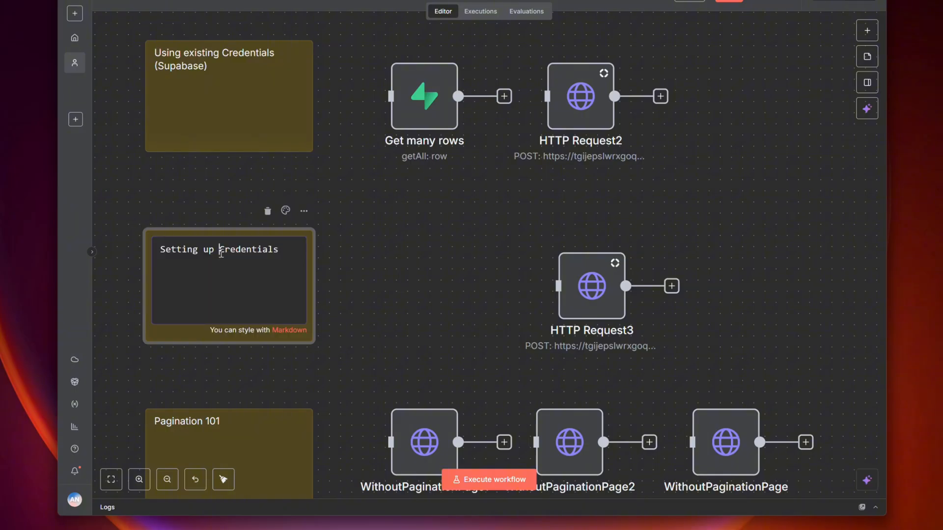
{"action": "type", "text": "Genric"}
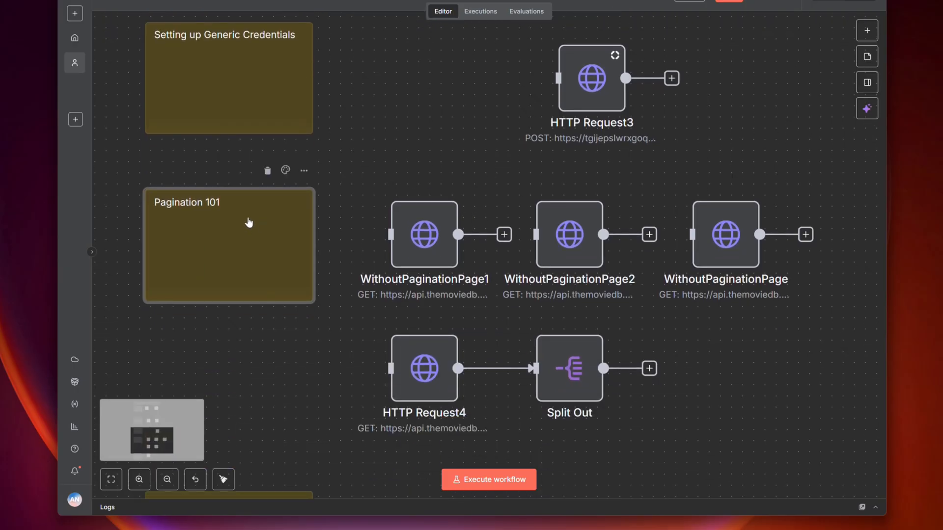
{"action": "mouse_move", "coordinate": [305, 340]}
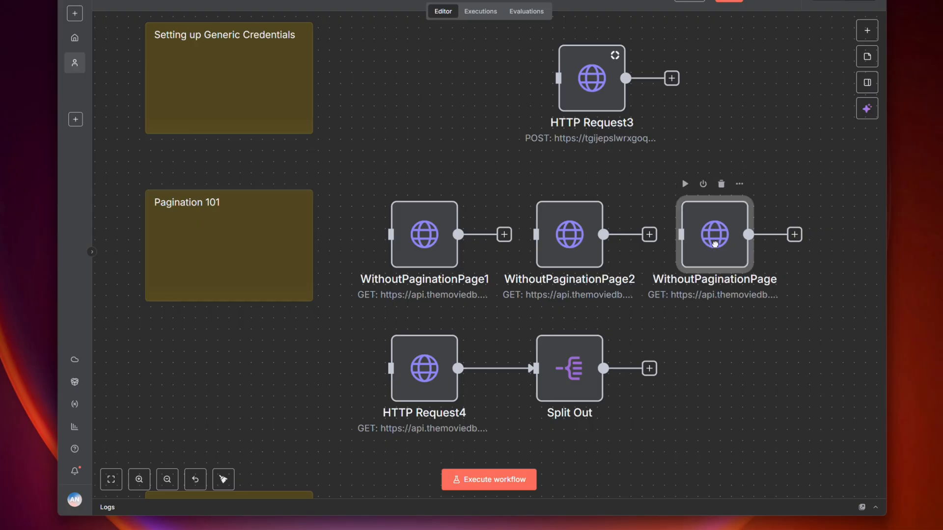
{"action": "scroll", "scroll_direction": "down", "scroll_amount": 3}
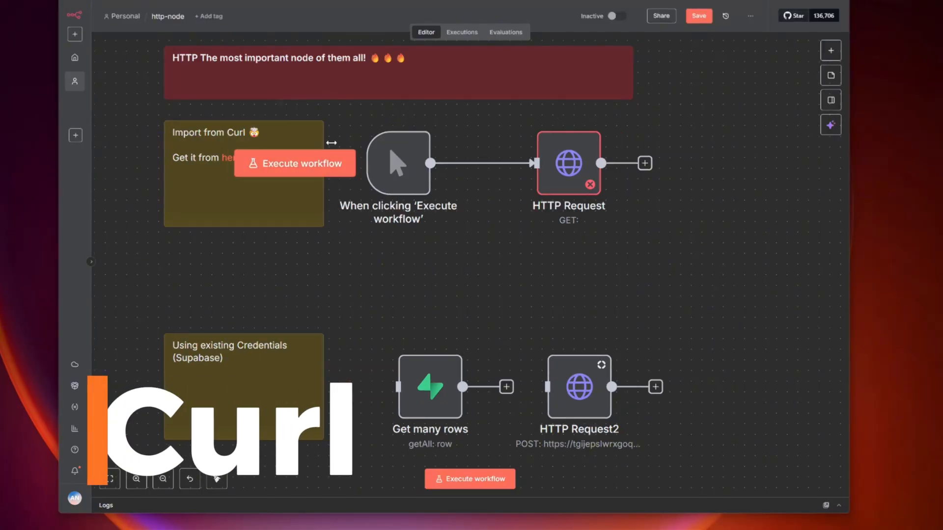
- Show the empty HTTP Request node's settings, then switch to TMDB's authentication docs with the cURL example
{"action": "double_click", "coordinate": [567, 163]}
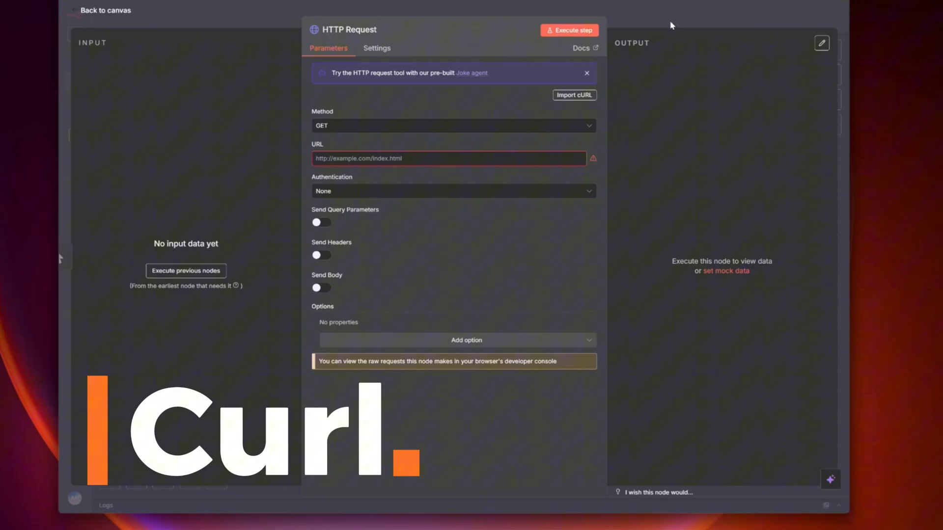
{"action": "left_click", "coordinate": [573, 95]}
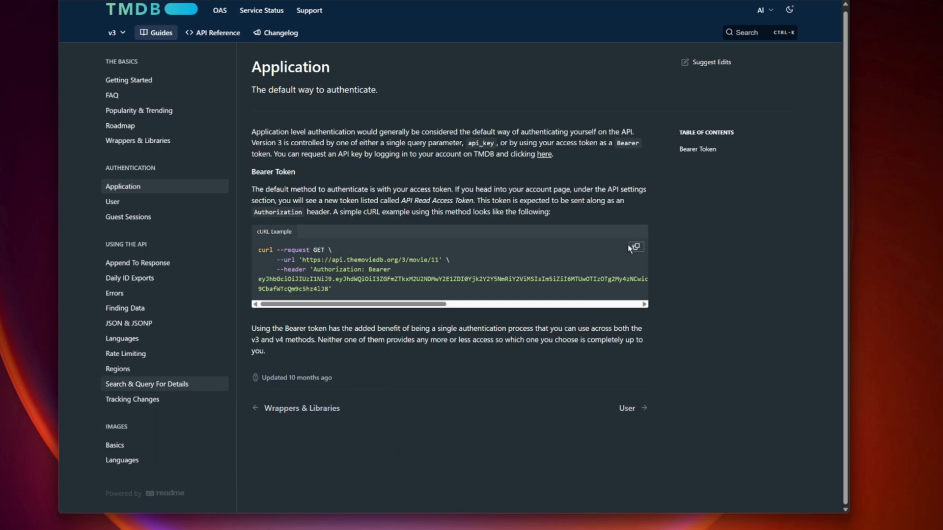
- Copy TMDB's bearer-token cURL example for pasting into n8n's cURL import box
{"action": "left_click", "coordinate": [635, 246]}
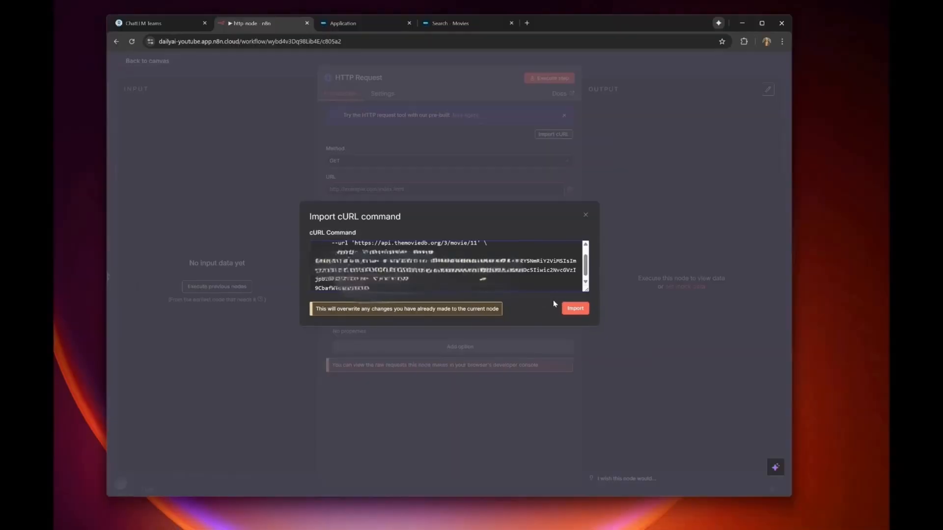
- Import the pasted cURL into the node and execute it to fetch the TMDB movie/11 Star Wars data
{"action": "left_click", "coordinate": [573, 308]}
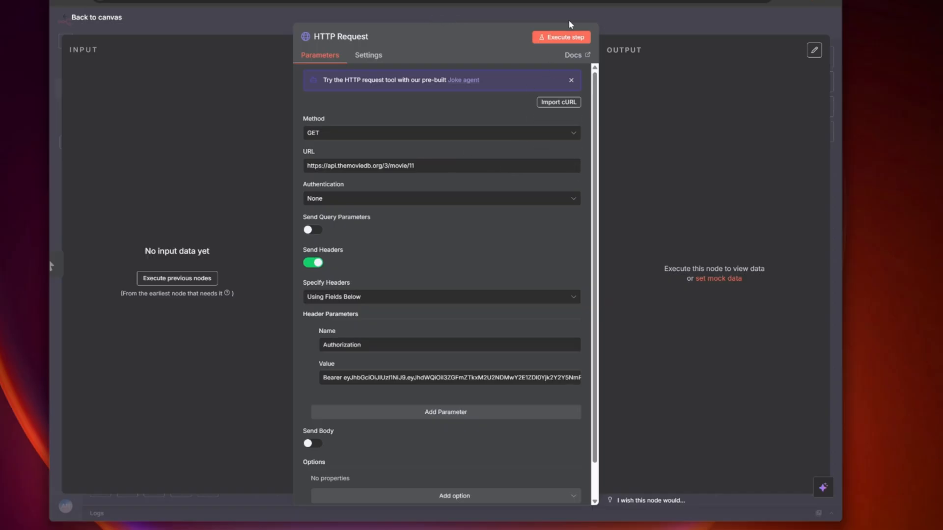
{"action": "left_click", "coordinate": [561, 37]}
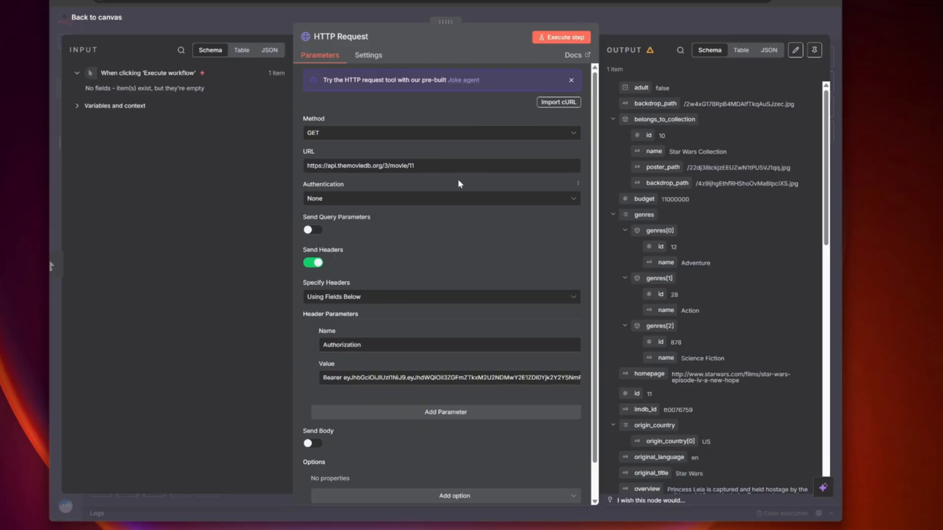
{"action": "mouse_move", "coordinate": [401, 179]}
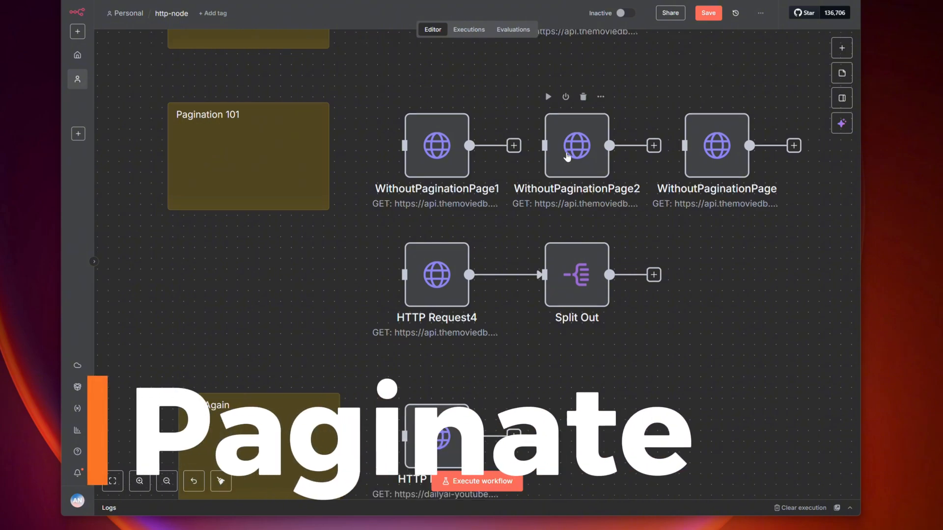
{"action": "mouse_move", "coordinate": [426, 150]}
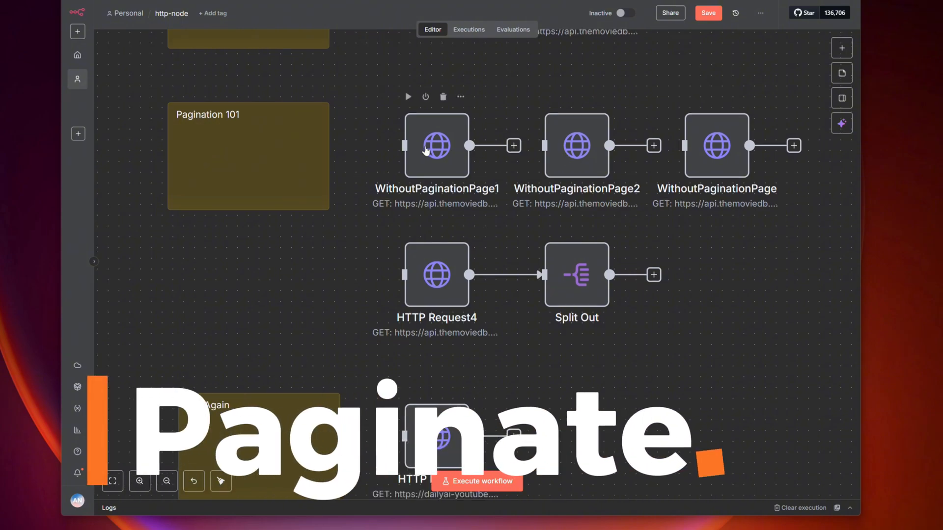
- Review WithoutPaginationPage1, then run the WithoutPaginationPage2 'newman' search returning one item
{"action": "double_click", "coordinate": [437, 145]}
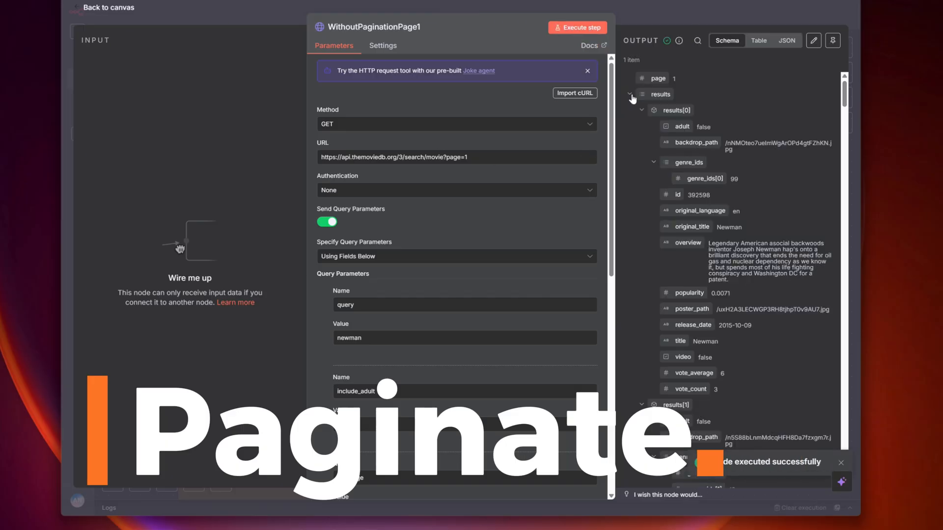
{"action": "left_click", "coordinate": [630, 93]}
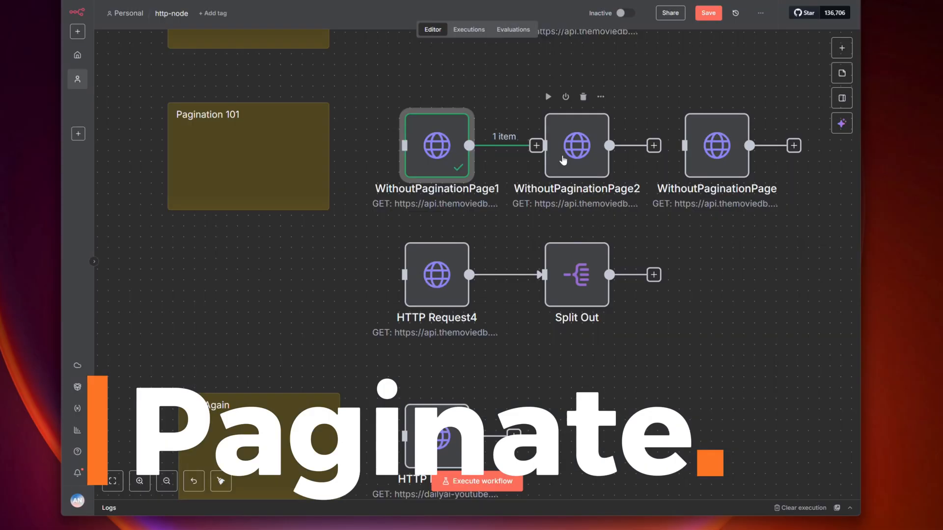
{"action": "double_click", "coordinate": [575, 146]}
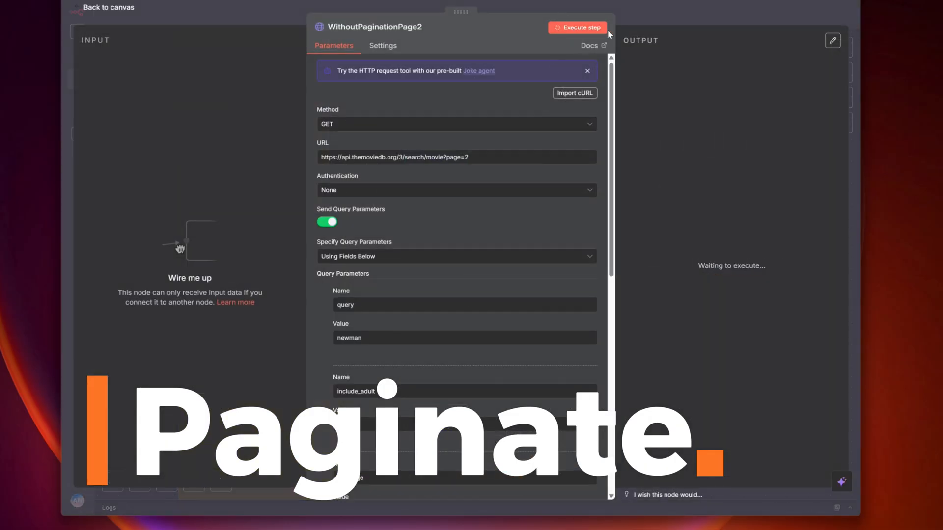
{"action": "left_click", "coordinate": [577, 27]}
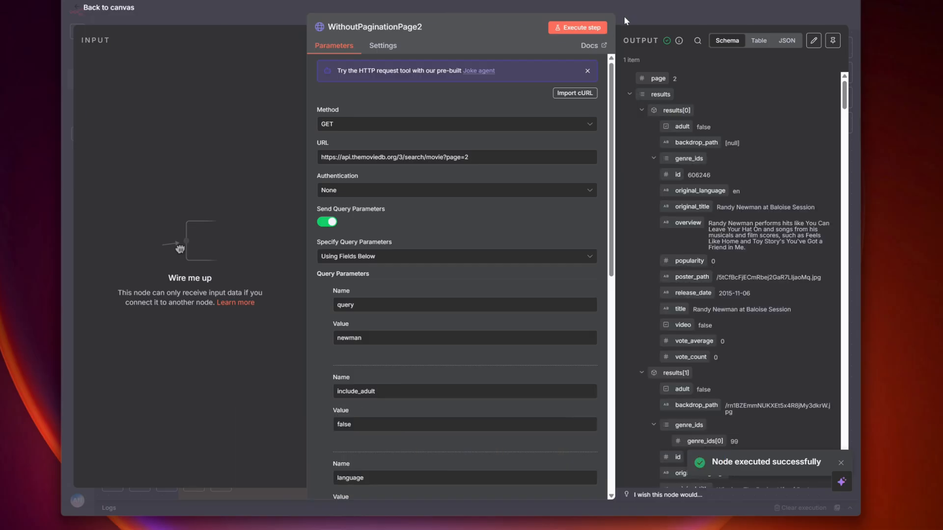
{"action": "left_click", "coordinate": [108, 8]}
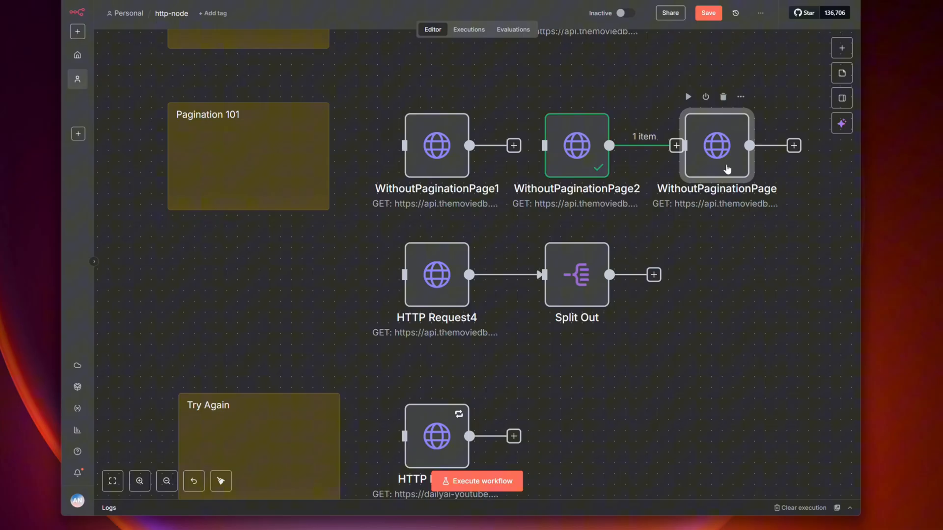
- Run the page 3 movie search request, then bring up HTTP Request4's settings
{"action": "double_click", "coordinate": [716, 145]}
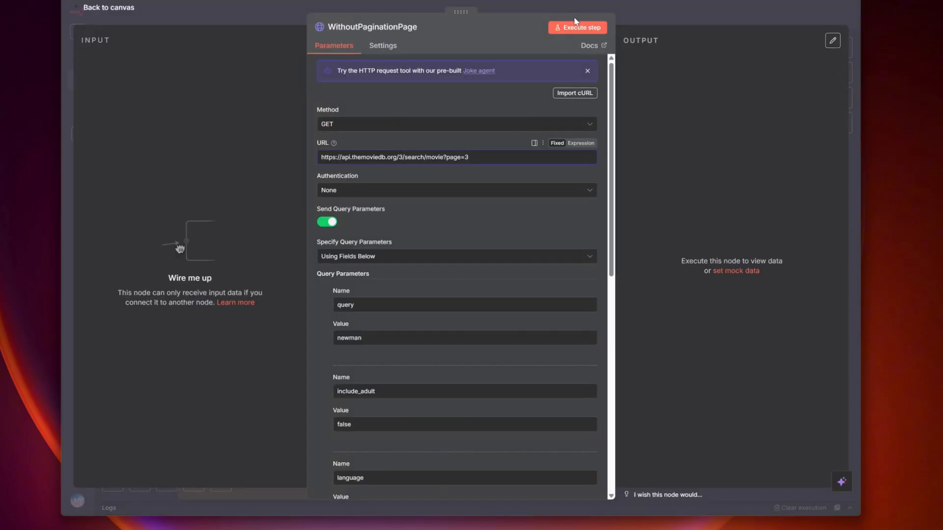
{"action": "left_click", "coordinate": [576, 27]}
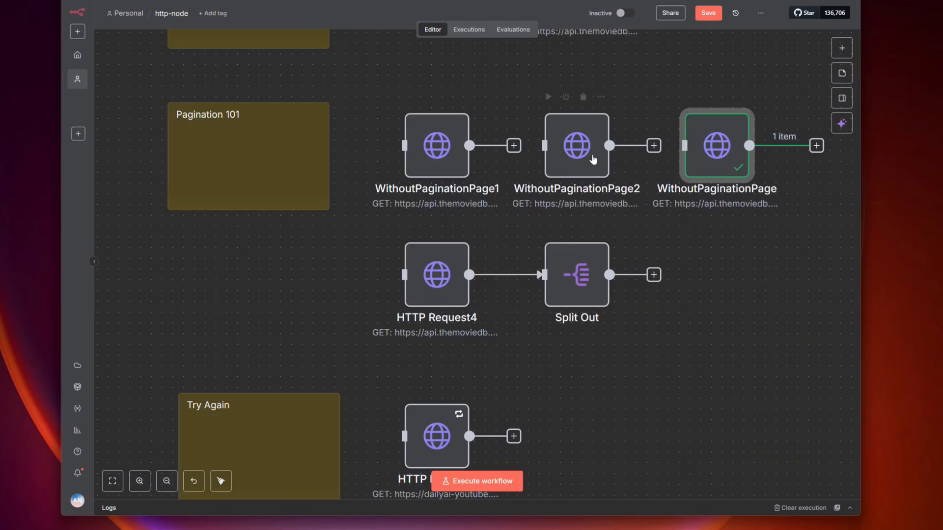
{"action": "double_click", "coordinate": [436, 275]}
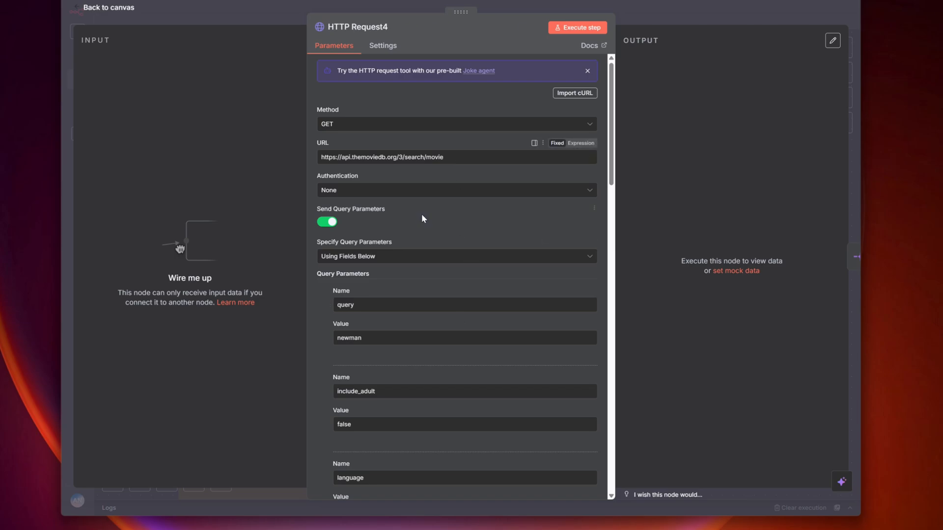
- Set HTTP Request4's authentication to Generic Credential Type using Bearer Auth with the TMDB credential
{"action": "scroll", "scroll_direction": "down", "scroll_amount": 3}
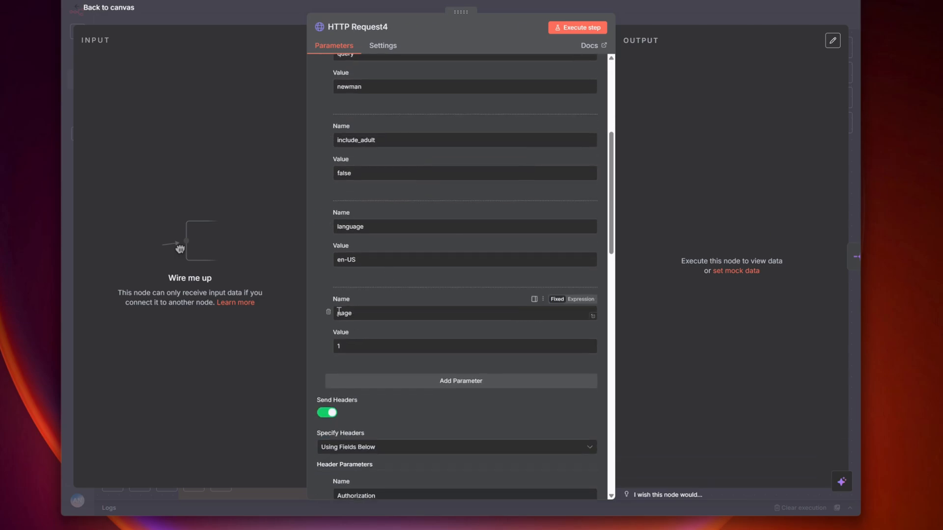
{"action": "scroll", "scroll_direction": "down", "scroll_amount": 3}
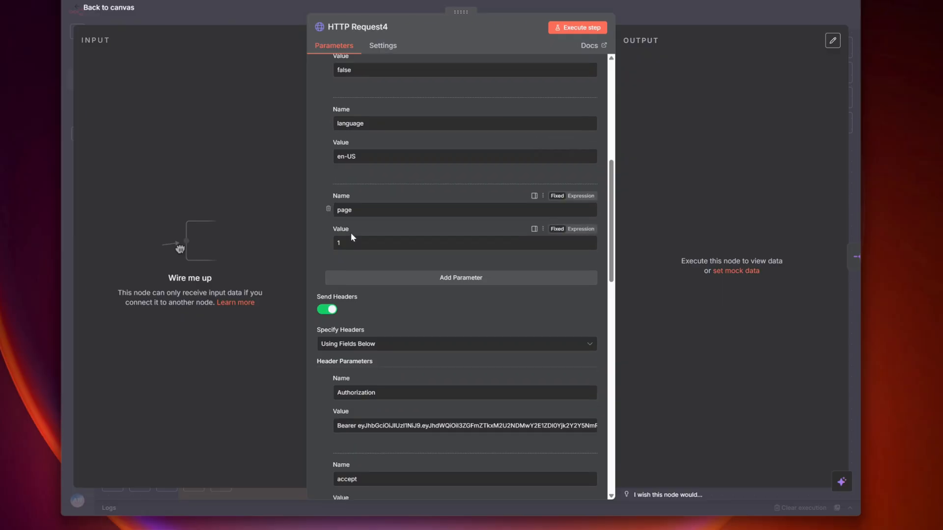
{"action": "scroll", "scroll_direction": "down", "scroll_amount": 3}
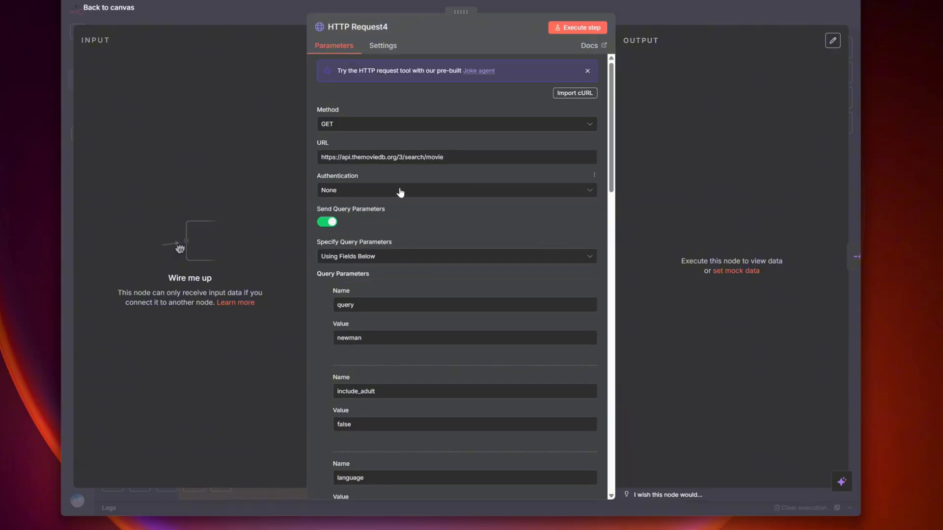
{"action": "left_click", "coordinate": [456, 190]}
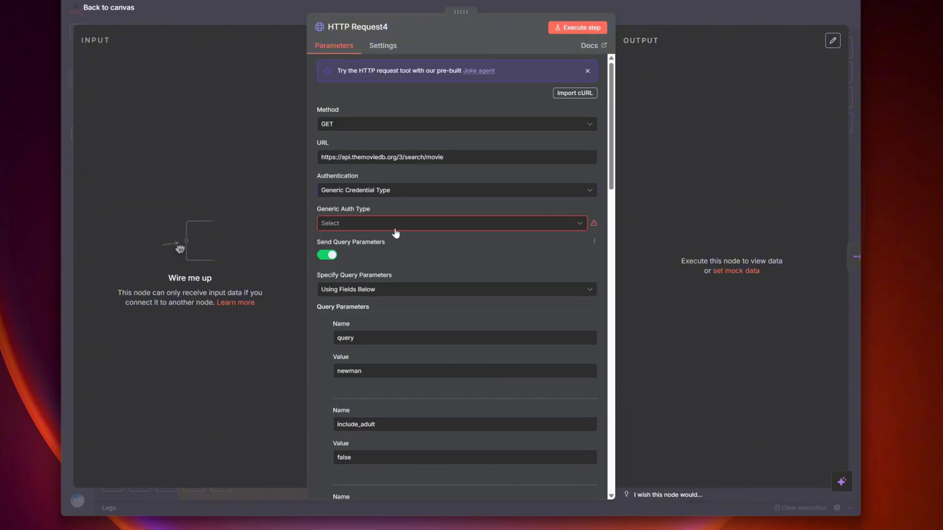
{"action": "left_click", "coordinate": [451, 223]}
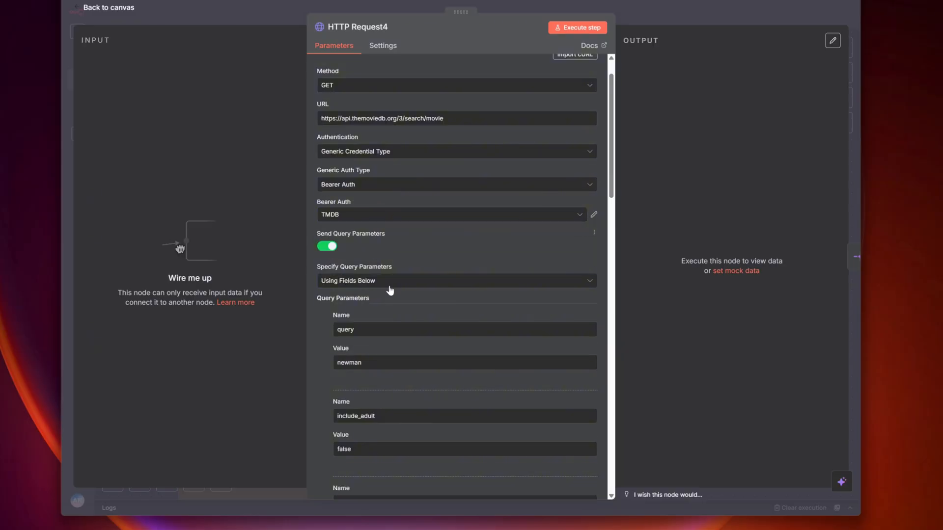
- Review the pagination options with parameter name 'page' capped at 4 pages, then return to the canvas
{"action": "scroll", "scroll_direction": "down", "scroll_amount": 3}
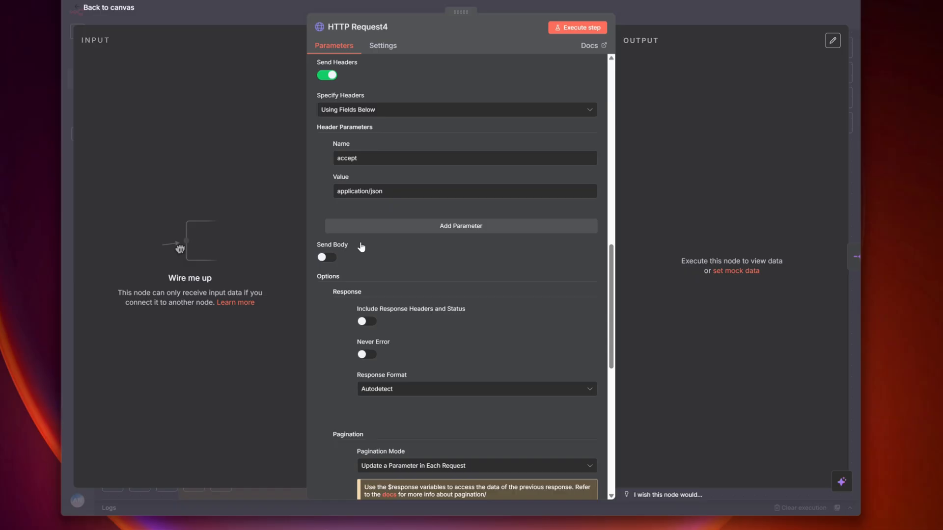
{"action": "scroll", "scroll_direction": "down", "scroll_amount": 3}
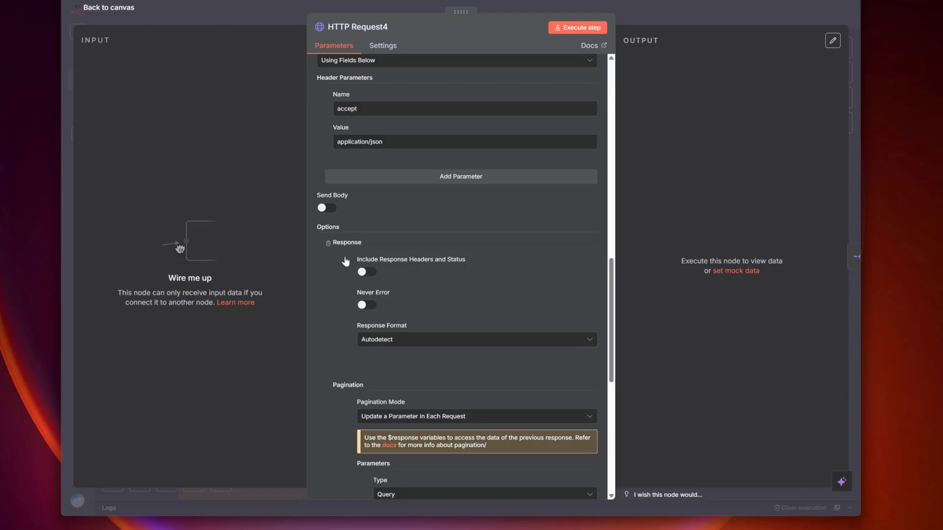
{"action": "scroll", "scroll_direction": "down", "scroll_amount": 3}
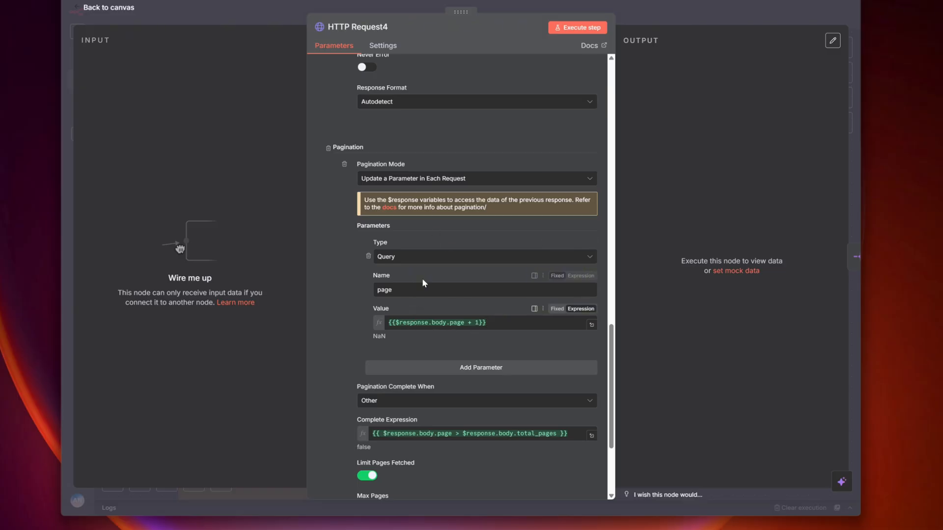
{"action": "double_click", "coordinate": [383, 290]}
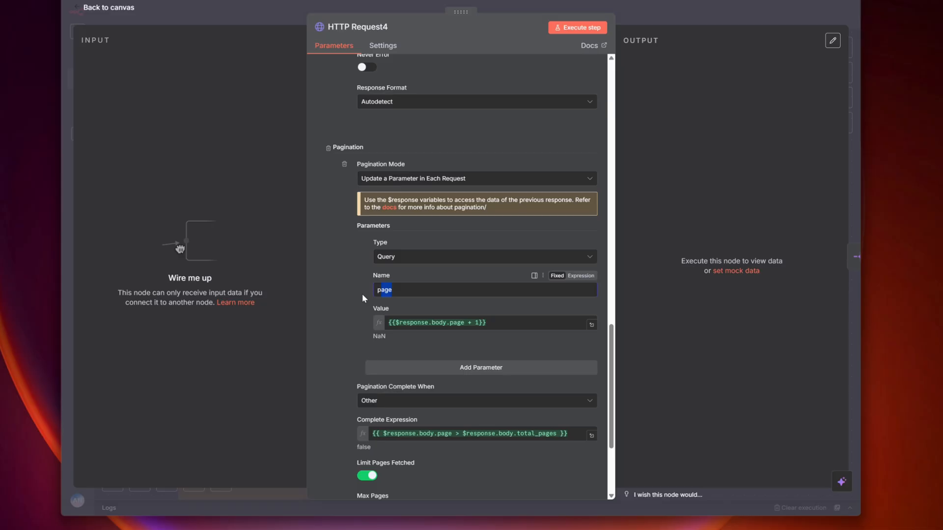
{"action": "scroll", "scroll_direction": "down", "scroll_amount": 3}
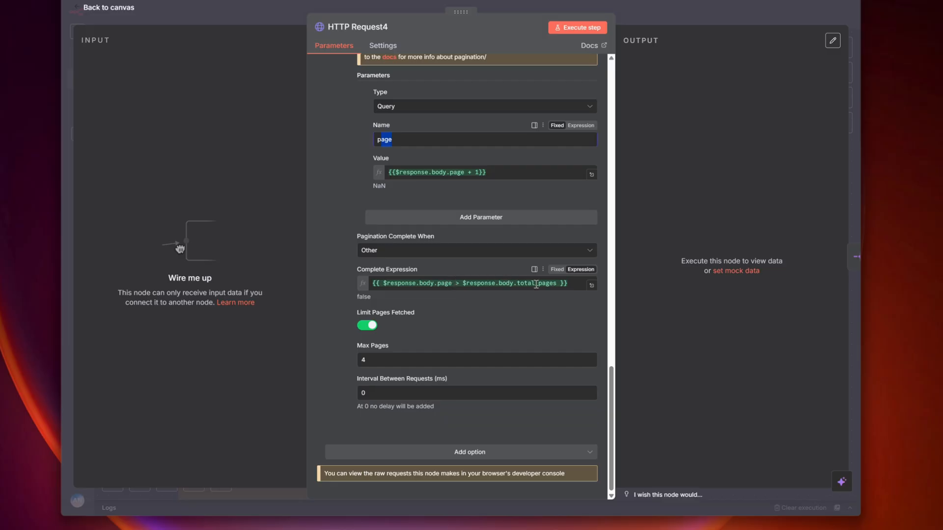
{"action": "left_click", "coordinate": [108, 8]}
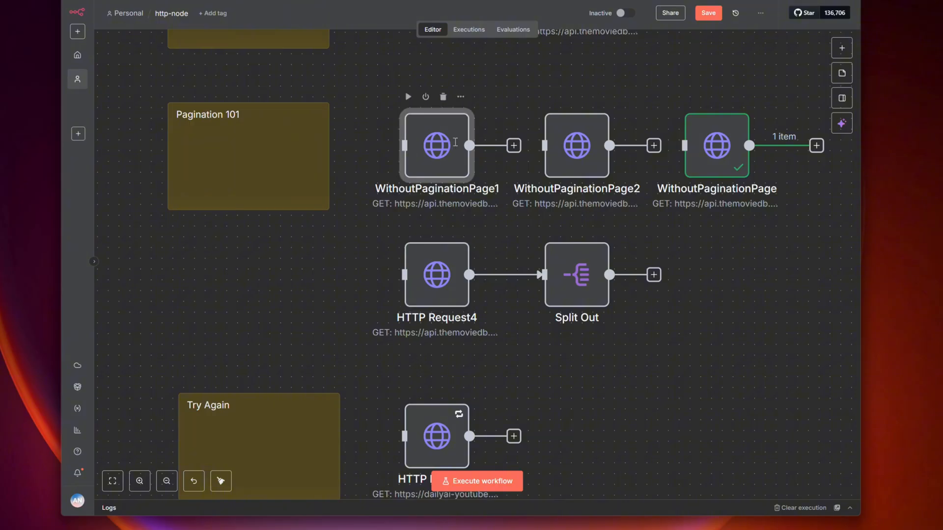
- Compare WithoutPaginationPage1, then run HTTP Request4's paginated movie search returning 3 page items
{"action": "double_click", "coordinate": [437, 145]}
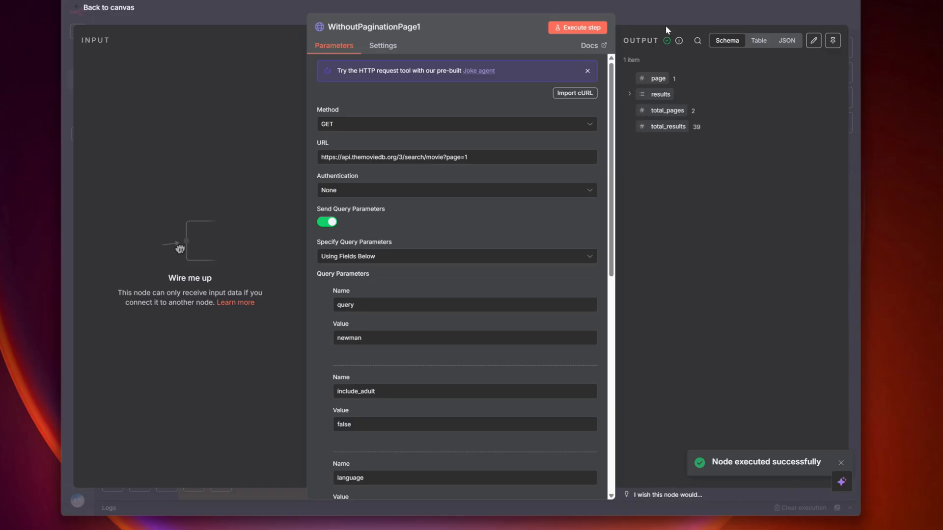
{"action": "left_click", "coordinate": [108, 7]}
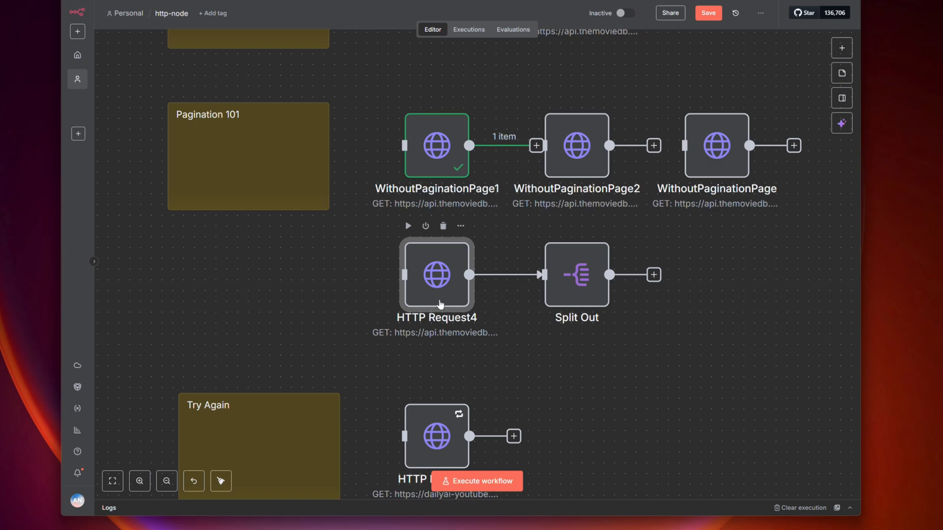
{"action": "double_click", "coordinate": [436, 275]}
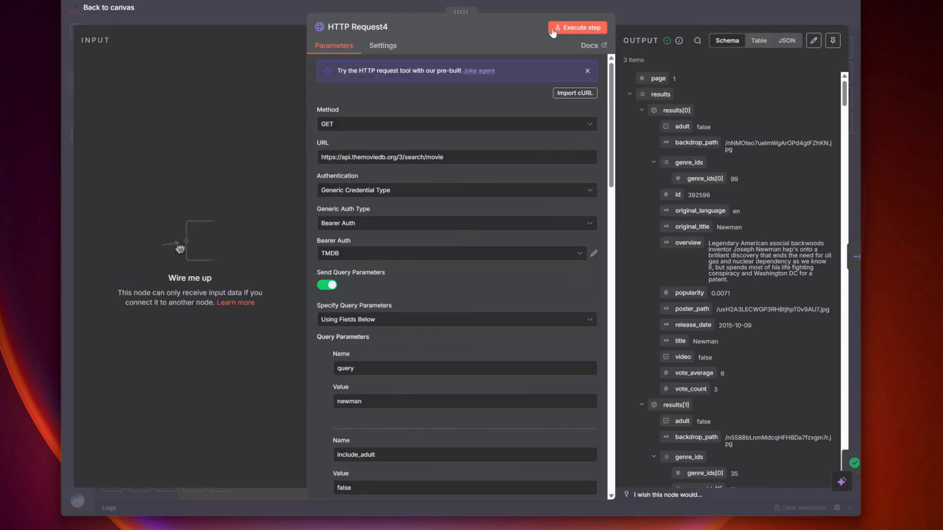
{"action": "left_click", "coordinate": [576, 28]}
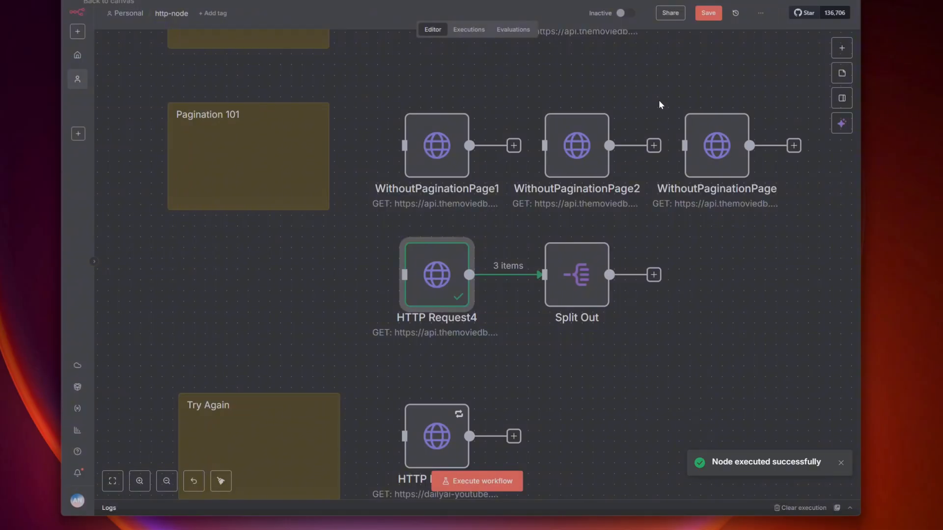
{"action": "mouse_move", "coordinate": [454, 261]}
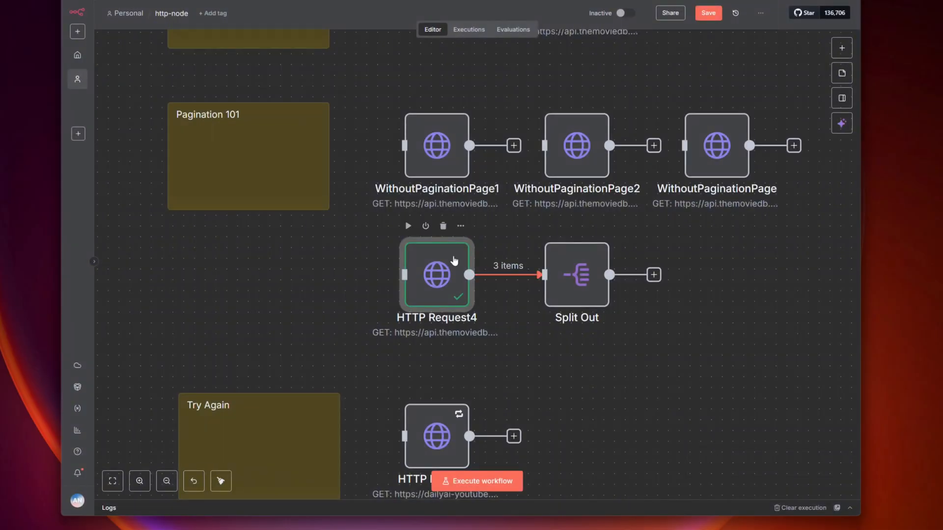
- Inspect HTTP Request4's pages in table view, then run Split Out to produce 39 movie items
{"action": "double_click", "coordinate": [437, 275]}
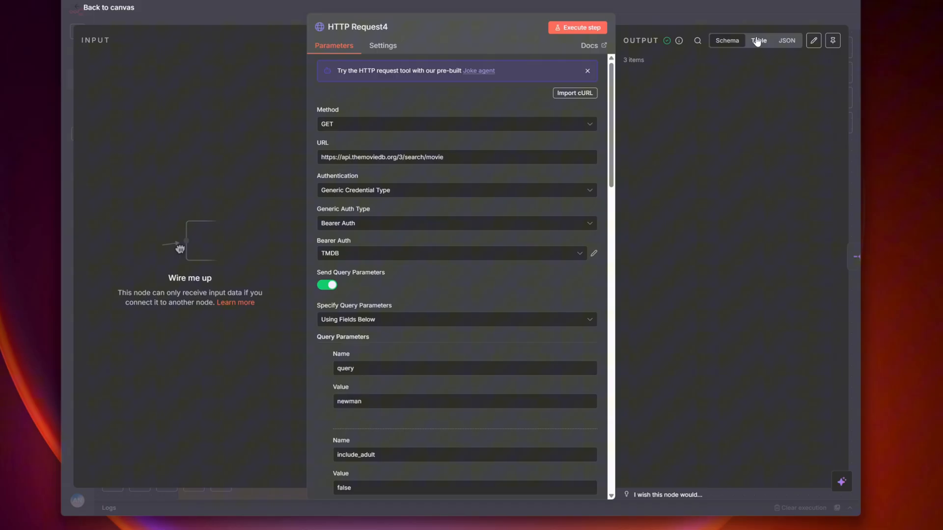
{"action": "left_click", "coordinate": [758, 40]}
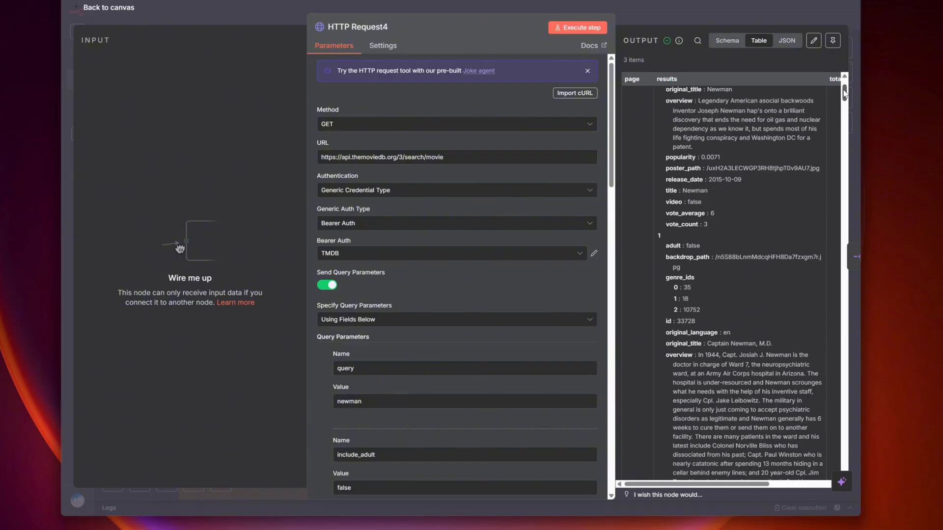
{"action": "scroll", "scroll_direction": "down", "scroll_amount": 3}
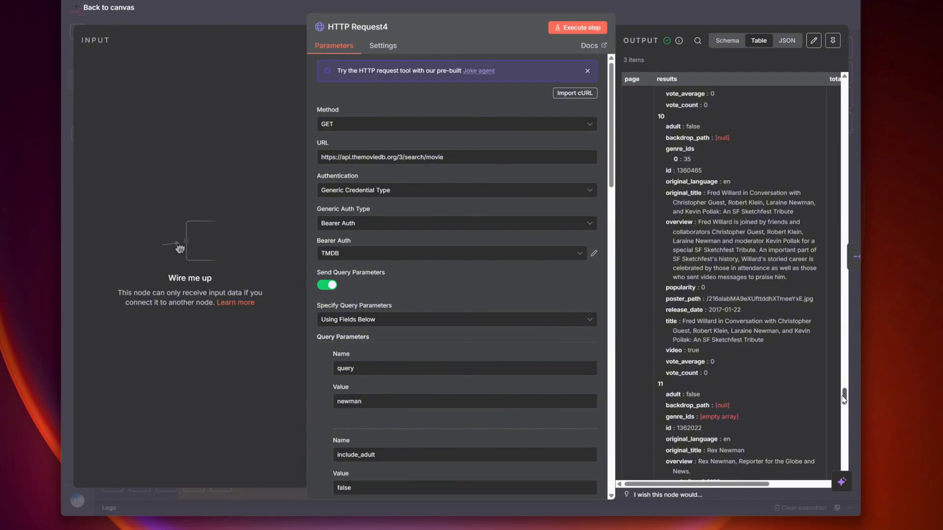
{"action": "scroll", "scroll_direction": "down", "scroll_amount": 3}
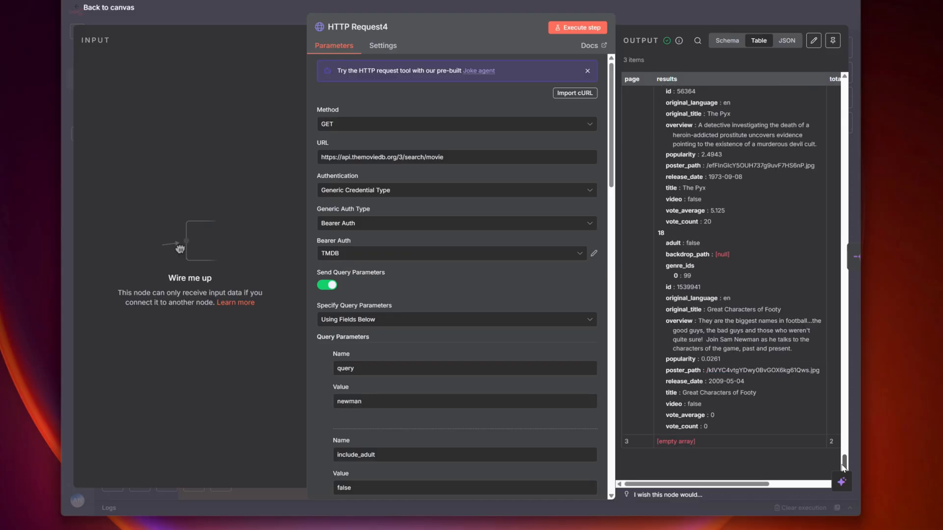
{"action": "left_click", "coordinate": [107, 8]}
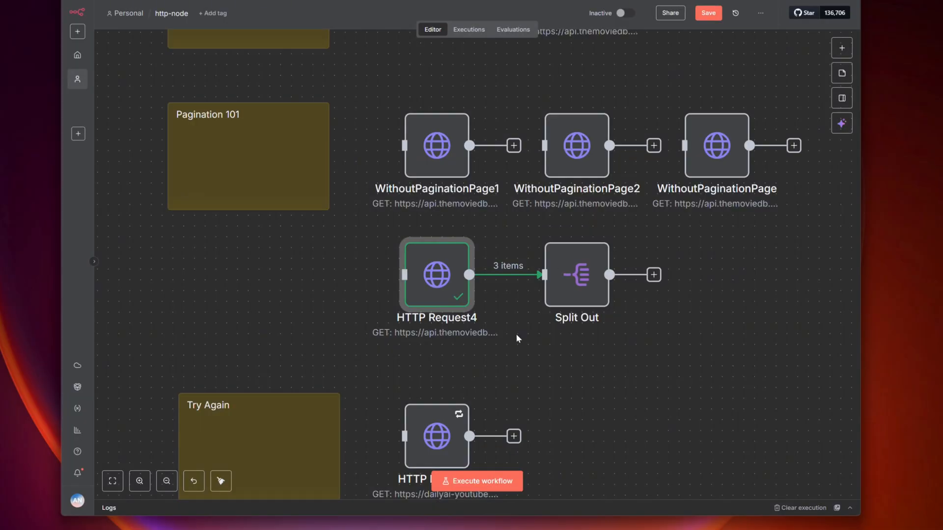
{"action": "left_click", "coordinate": [576, 275]}
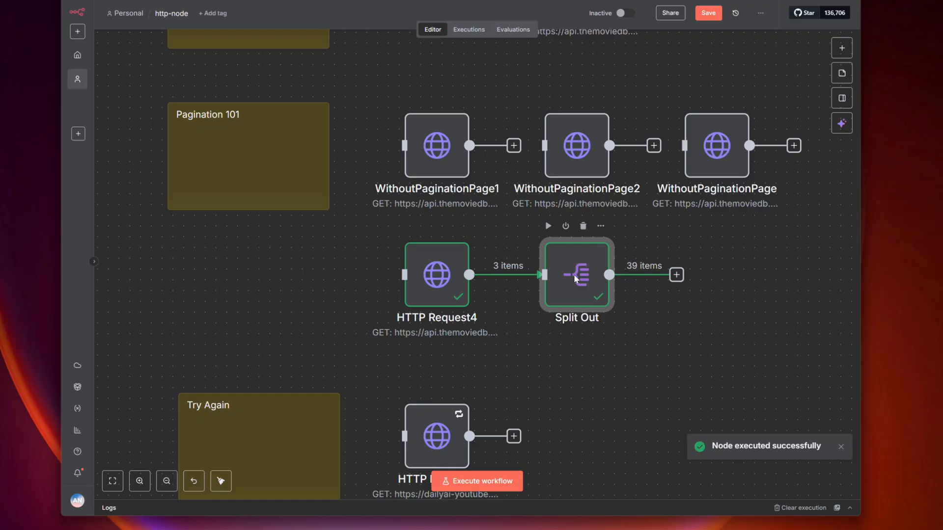
{"action": "double_click", "coordinate": [576, 275]}
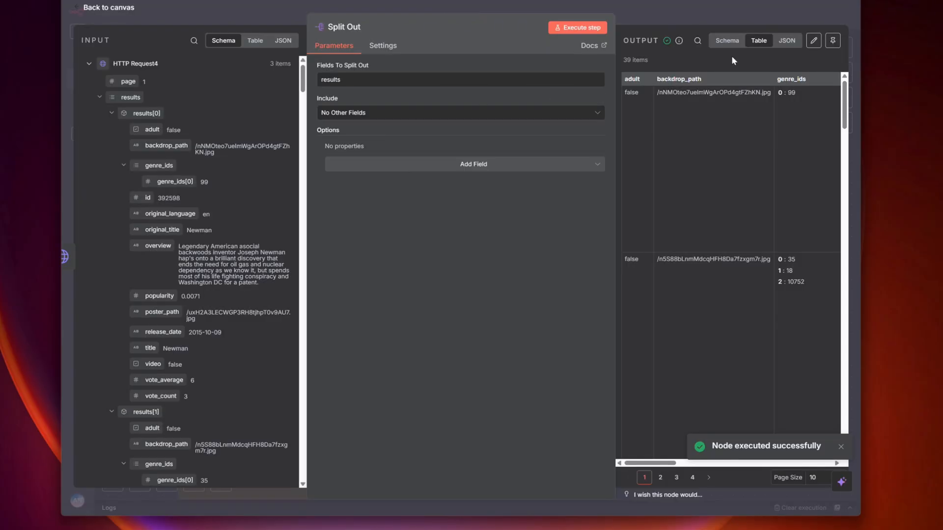
{"action": "left_click", "coordinate": [785, 40]}
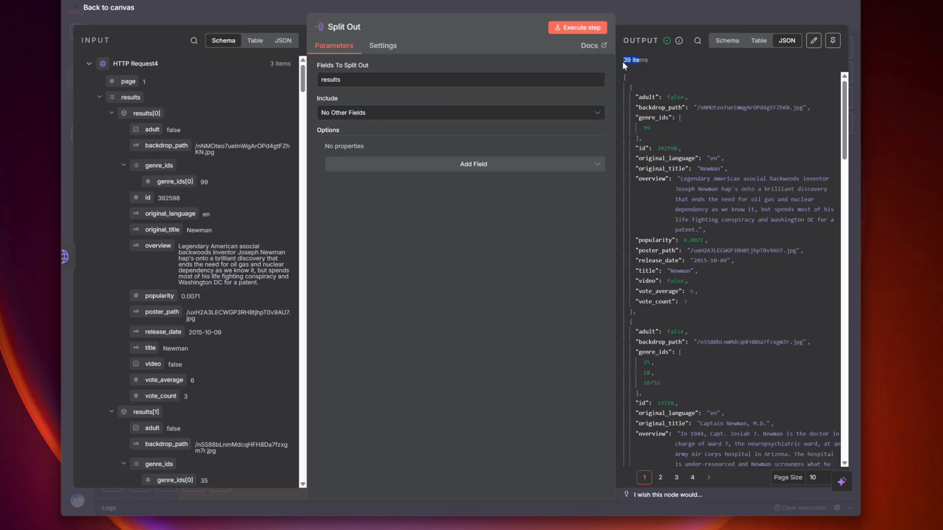
{"action": "mouse_move", "coordinate": [646, 13]}
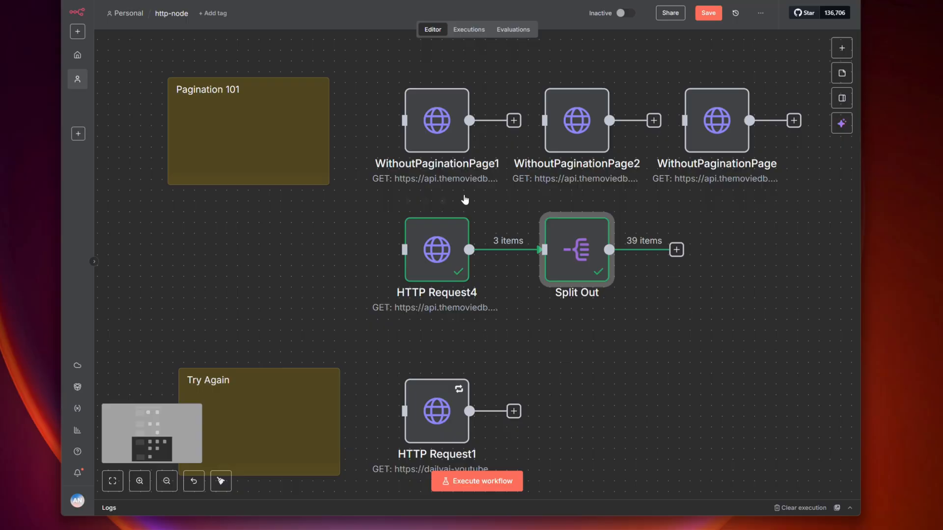
{"action": "double_click", "coordinate": [435, 249]}
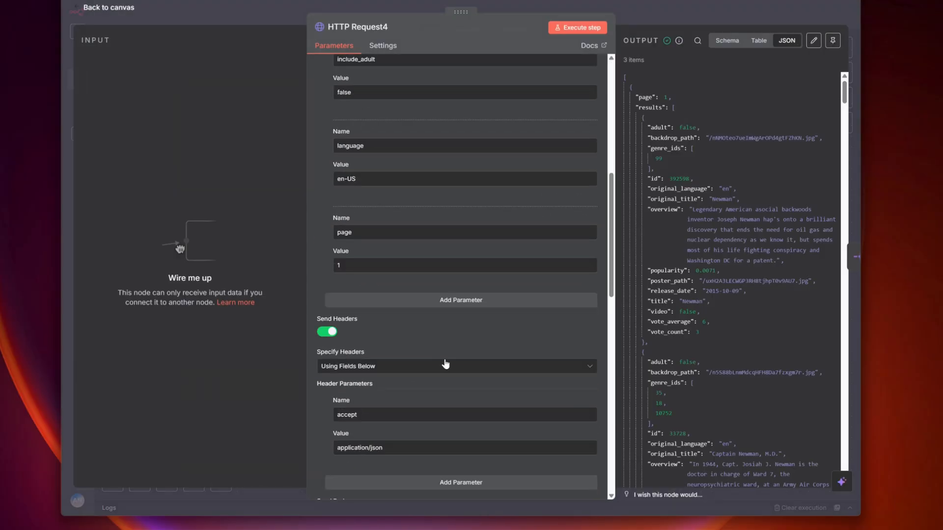
{"action": "scroll", "scroll_direction": "down", "scroll_amount": 3}
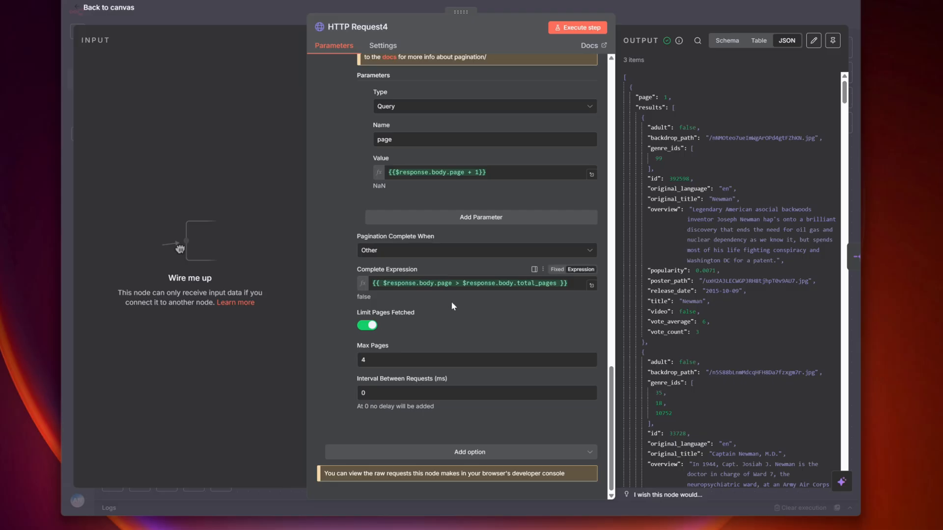
{"action": "mouse_move", "coordinate": [435, 288]}
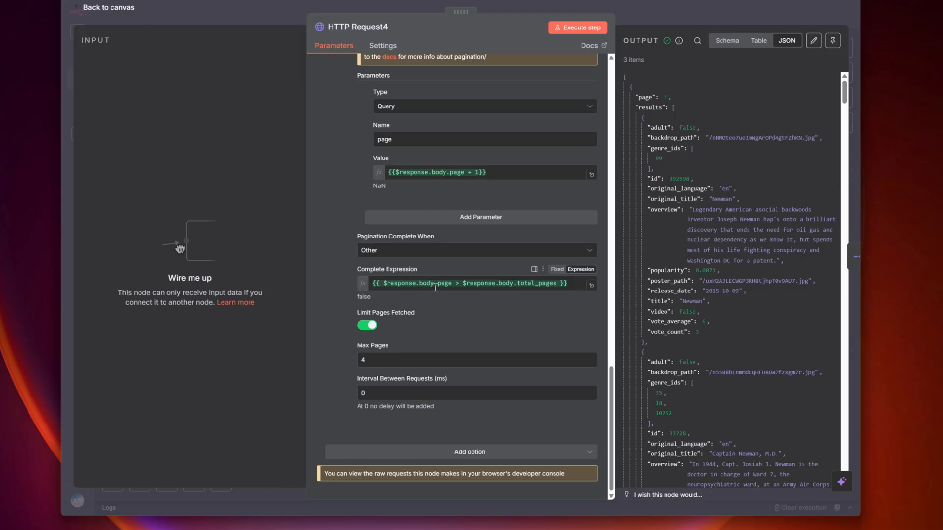
{"action": "left_click", "coordinate": [475, 250]}
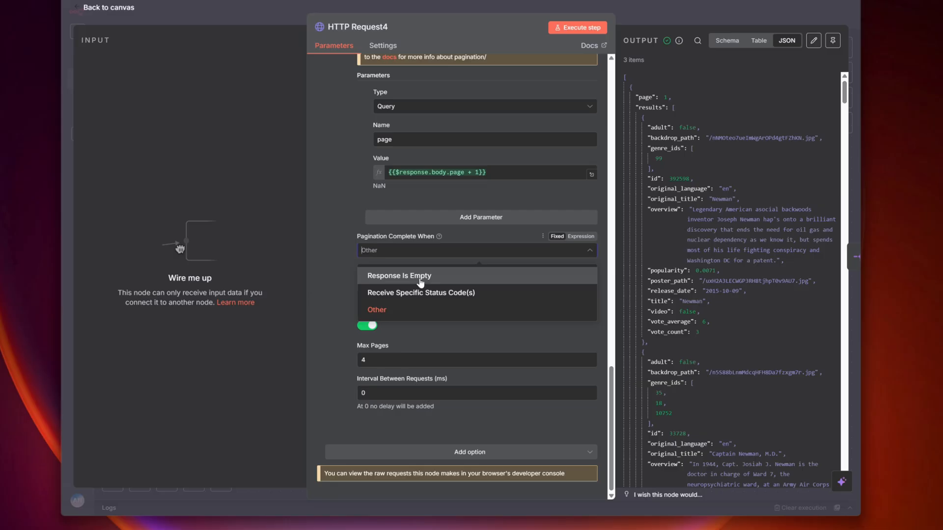
{"action": "left_click", "coordinate": [376, 310]}
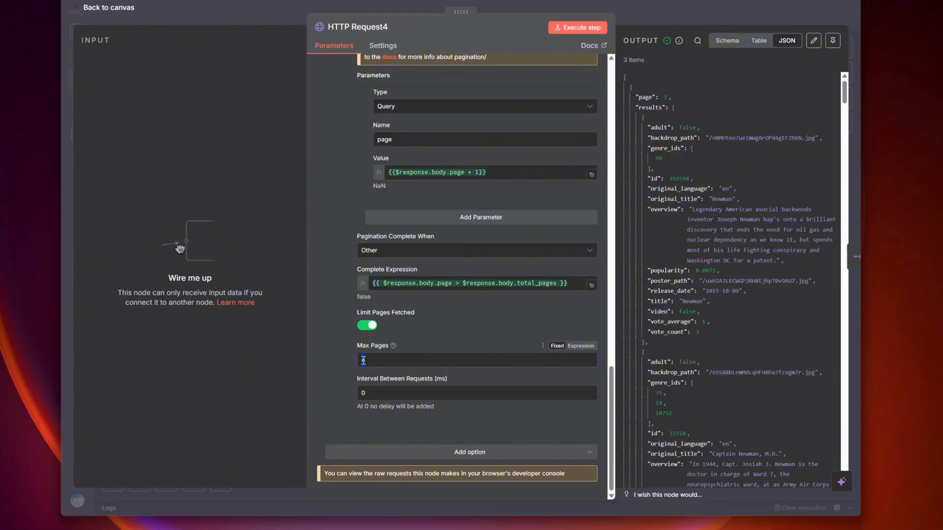
{"action": "type", "text": "4"}
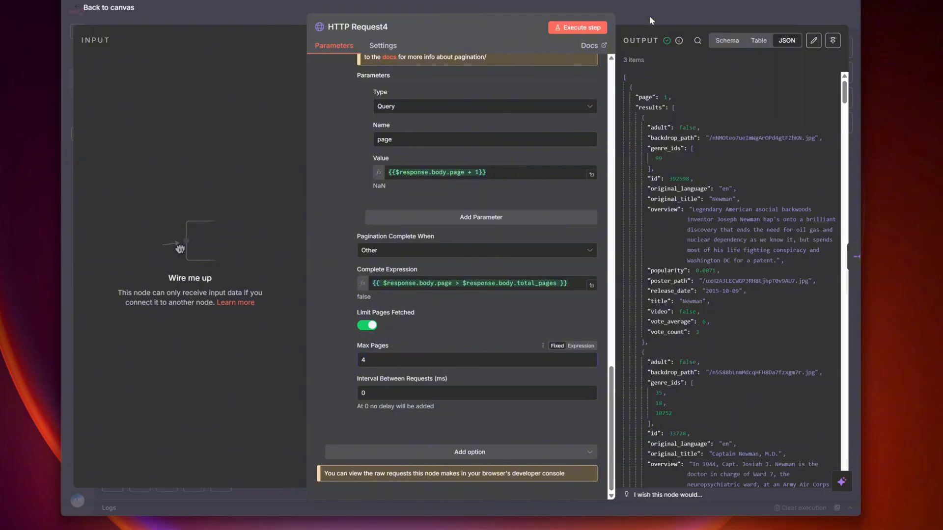
{"action": "left_click", "coordinate": [108, 7]}
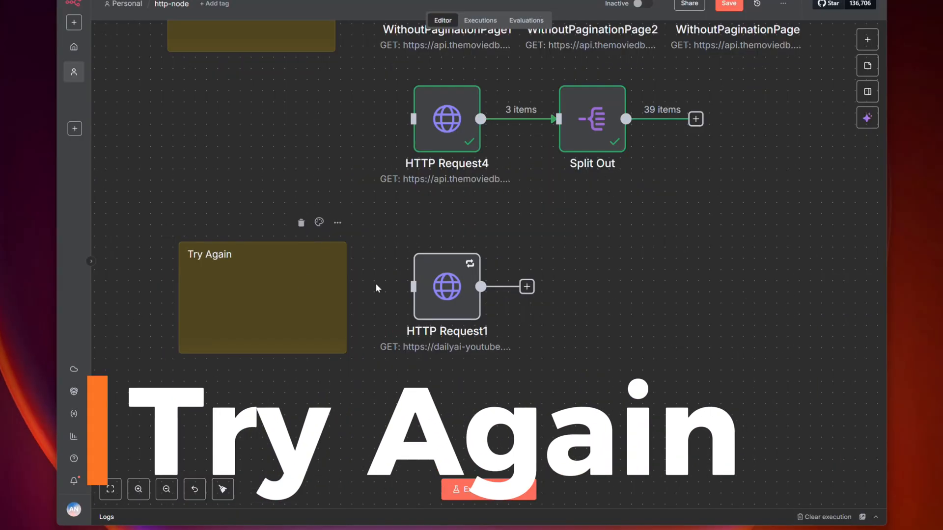
- In HTTP Request1's Settings with Retry On Fail enabled, set Wait Between Tries to 60000 ms
{"action": "double_click", "coordinate": [446, 286]}
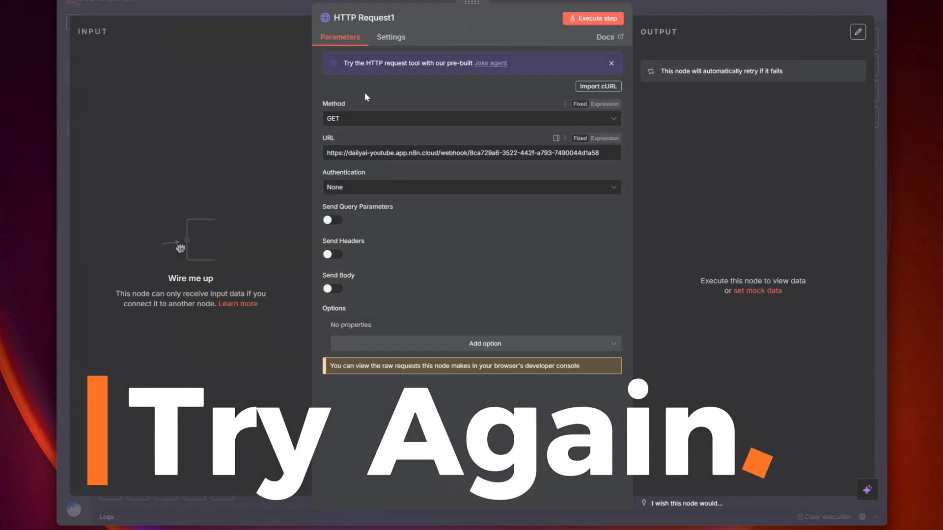
{"action": "left_click", "coordinate": [390, 37]}
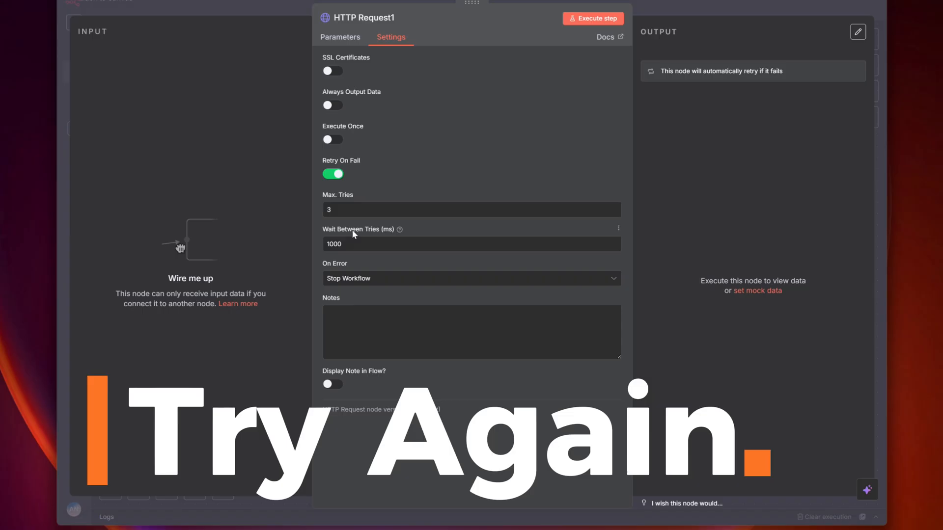
{"action": "left_click", "coordinate": [471, 243]}
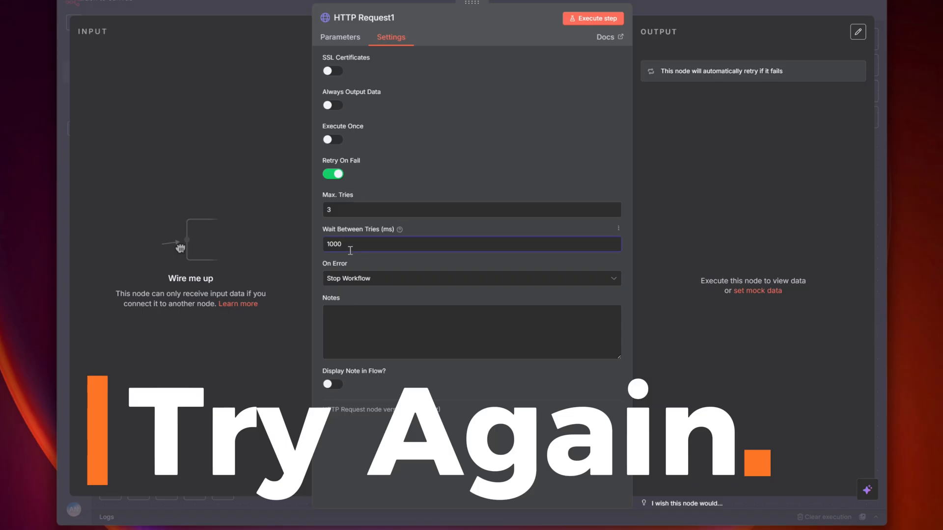
{"action": "type", "text": "4000"}
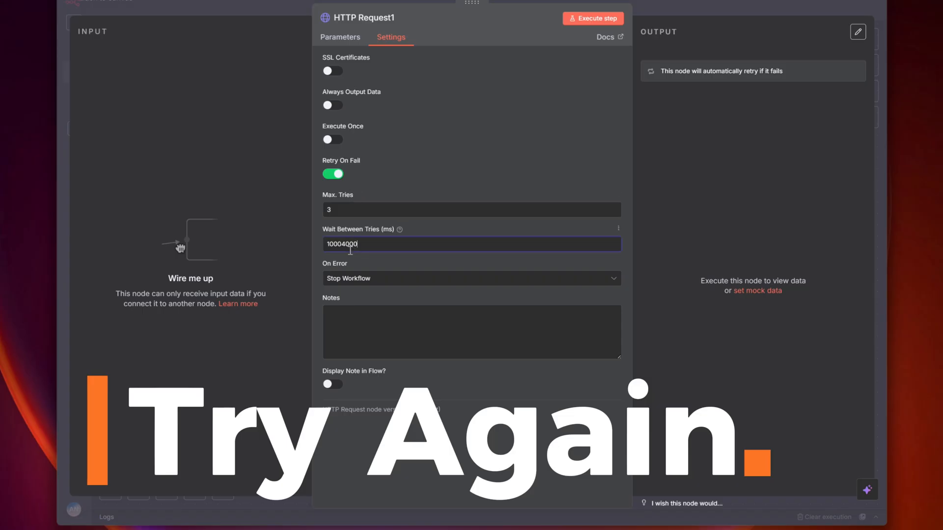
{"action": "type", "text": "1000"}
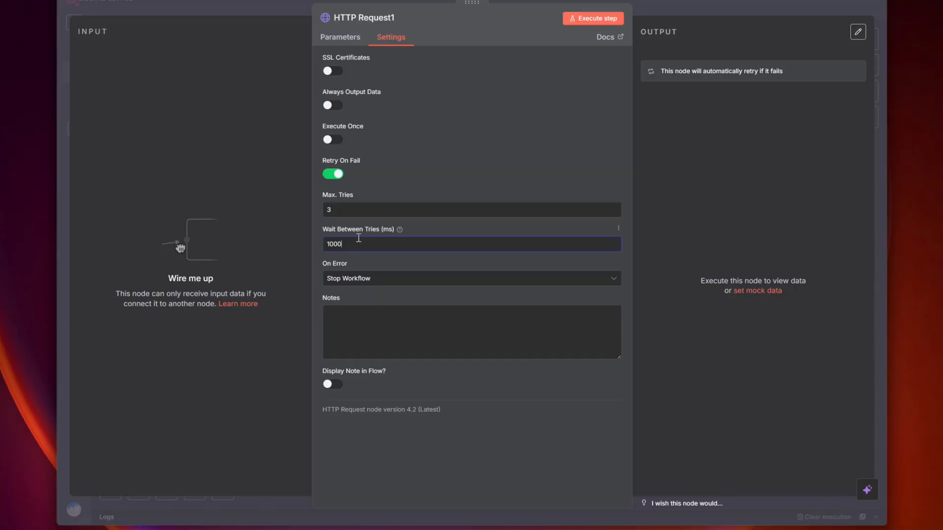
{"action": "type", "text": "200"}
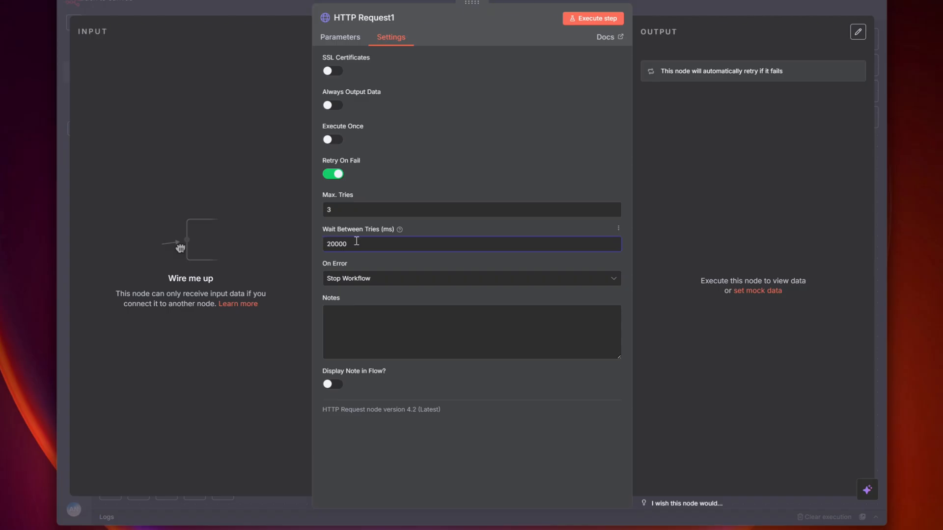
{"action": "type", "text": "6"}
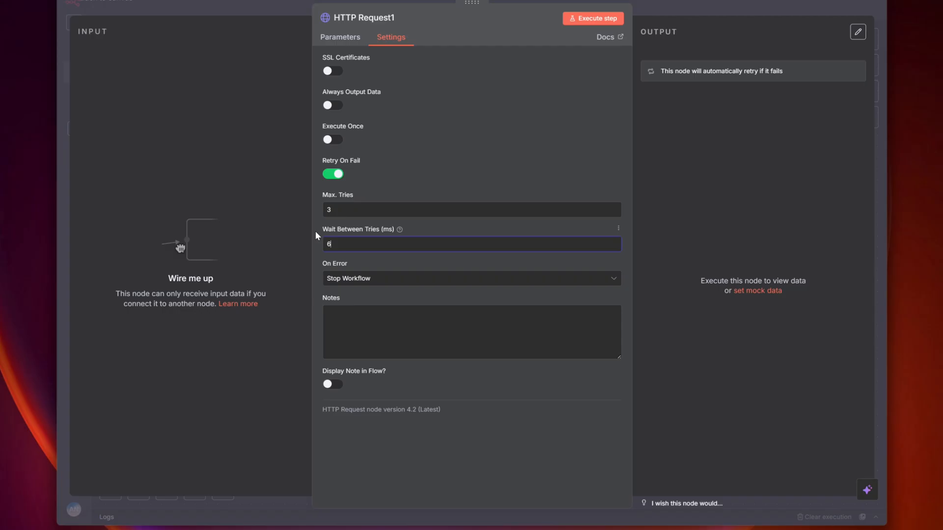
{"action": "type", "text": "0000"}
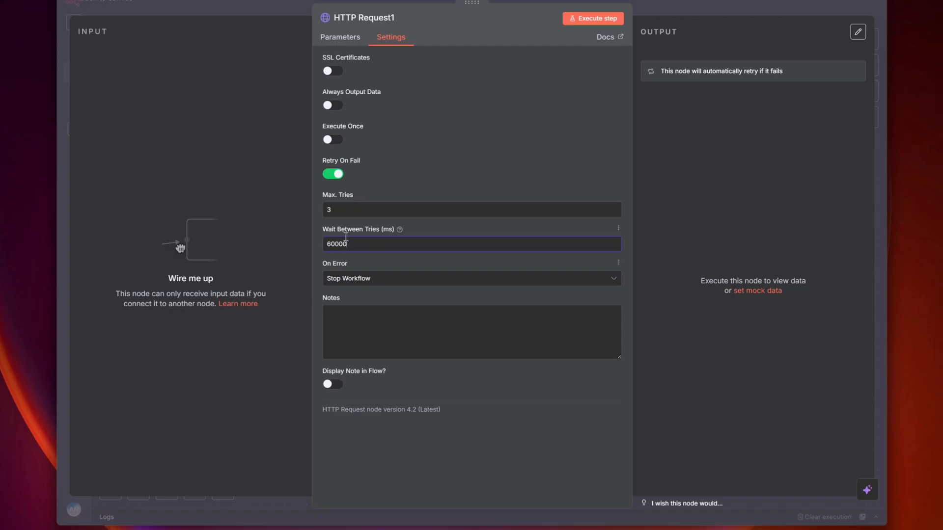
{"action": "mouse_move", "coordinate": [399, 230]}
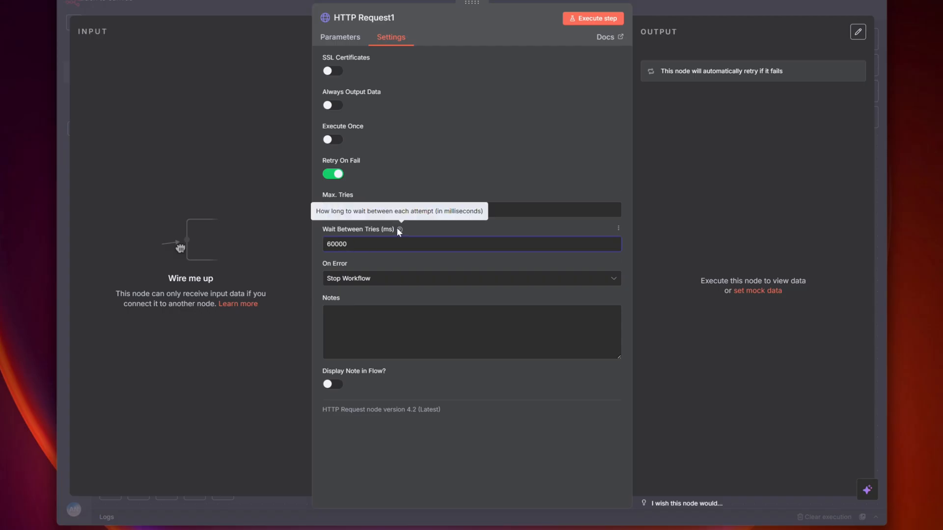
{"action": "mouse_move", "coordinate": [391, 247]}
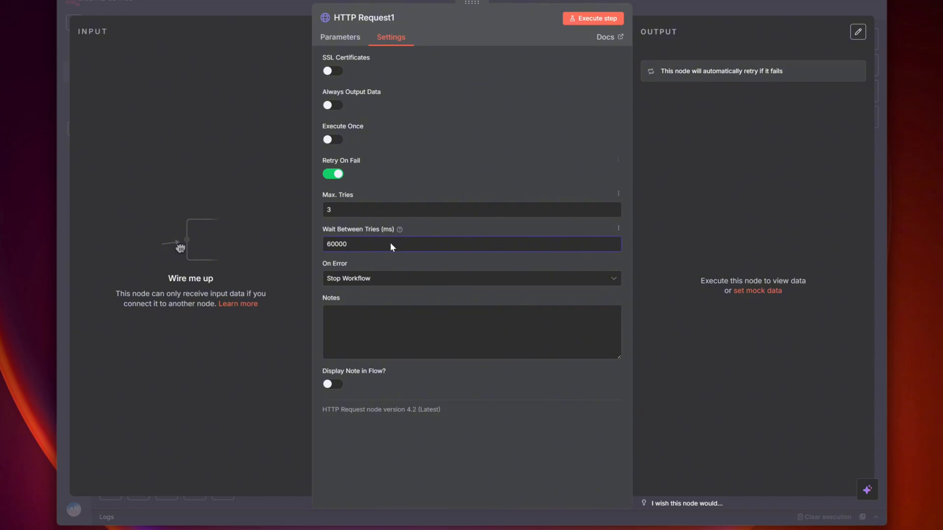